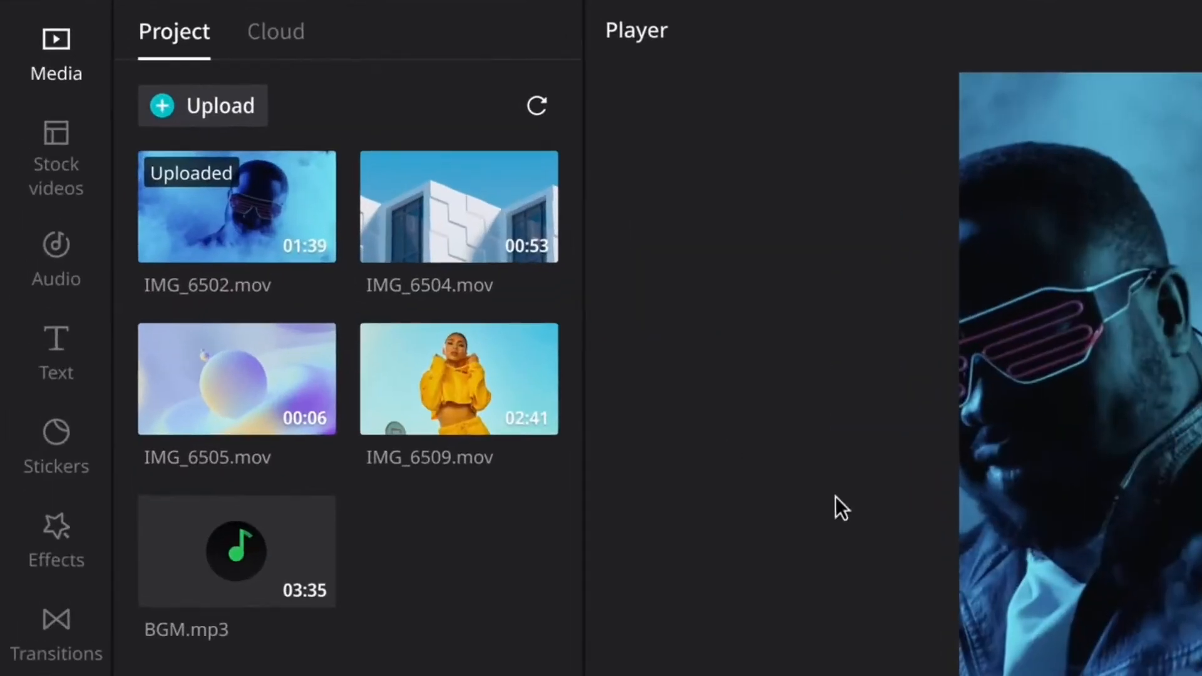
View the installed version 1.0.5 from the app settings and dismiss the dialog
{"action": "left_click", "coordinate": [56, 157]}
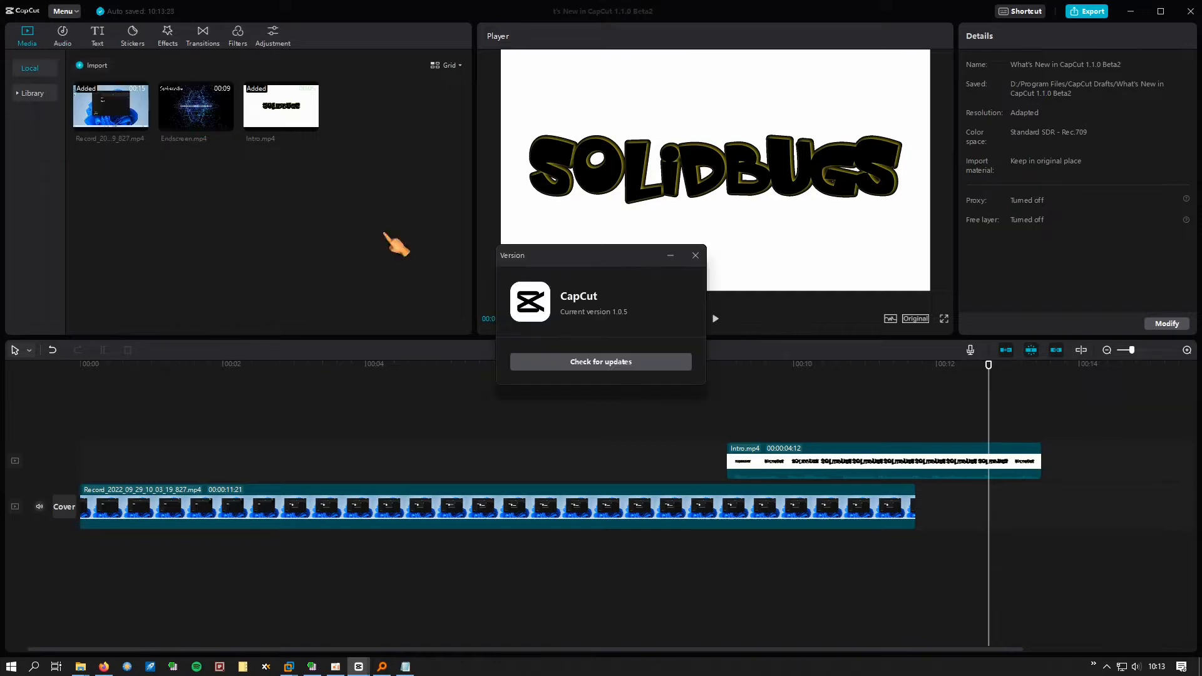
{"action": "mouse_move", "coordinate": [644, 339]}
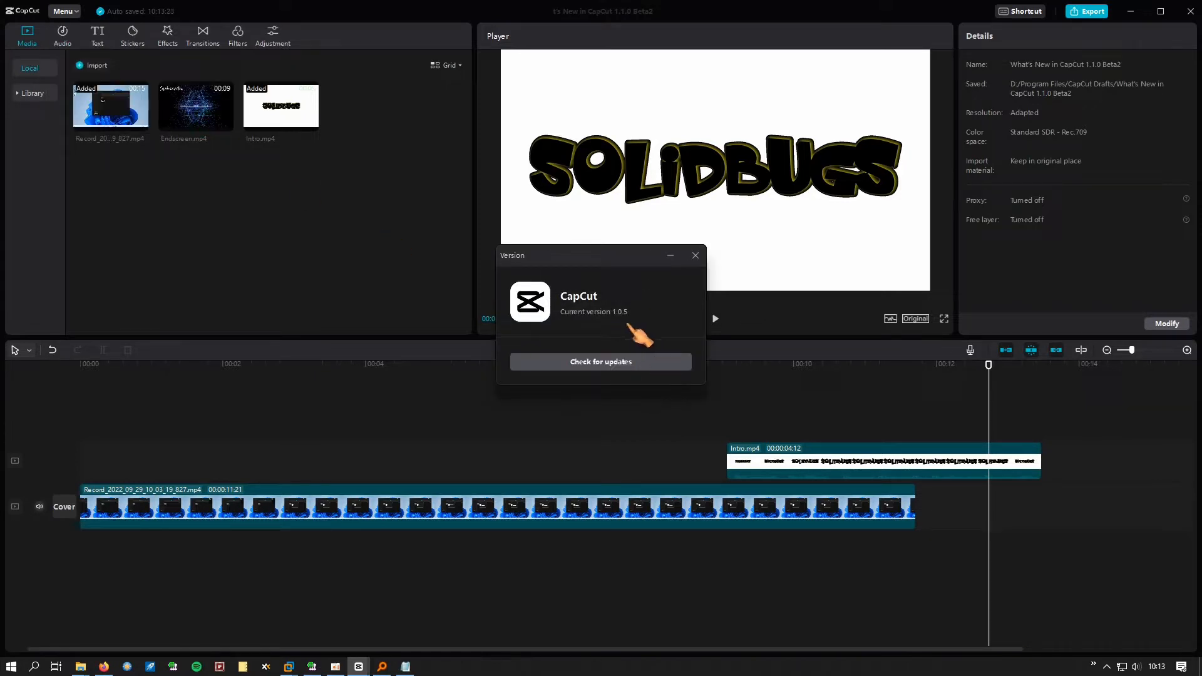
{"action": "left_click", "coordinate": [599, 360]}
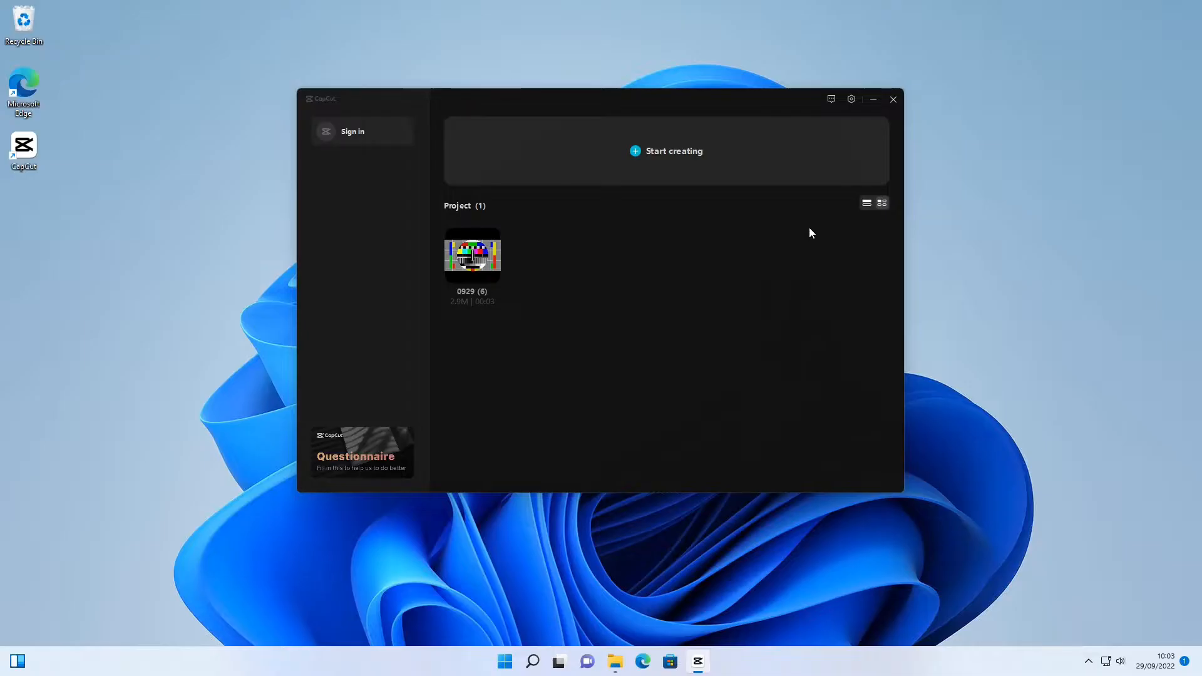
Show the Version dialog confirming 1.1.0 Beta2 with closed beta enabled, then dismiss it
{"action": "left_click", "coordinate": [851, 99]}
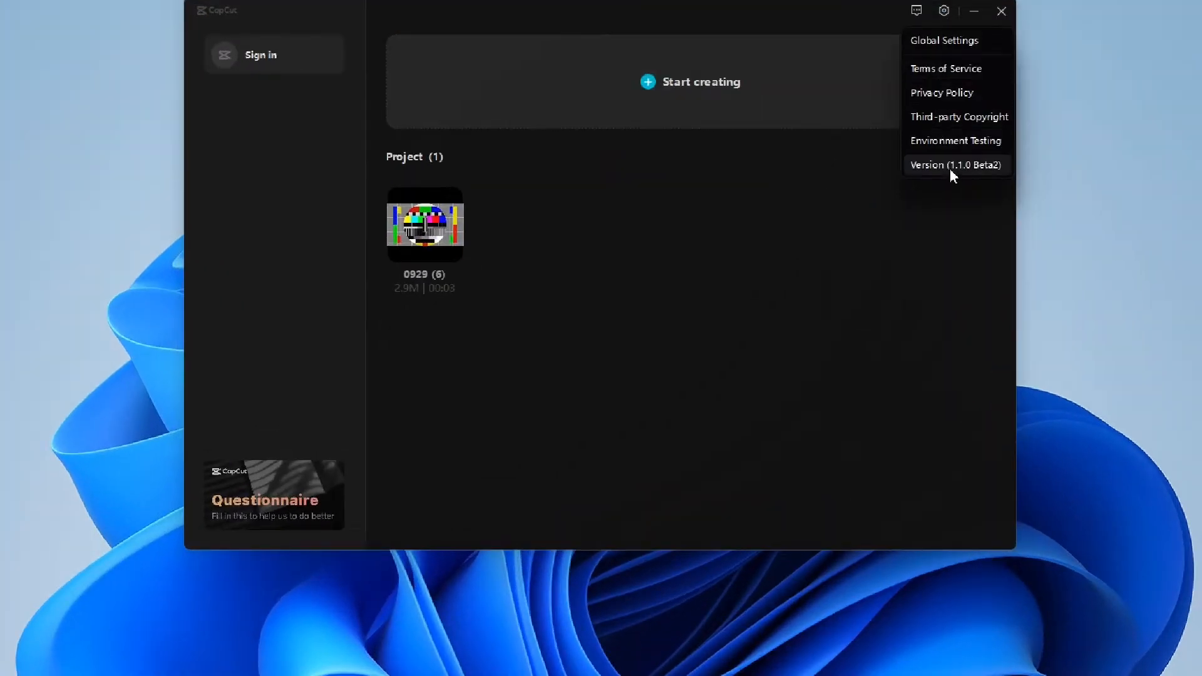
{"action": "left_click", "coordinate": [954, 166]}
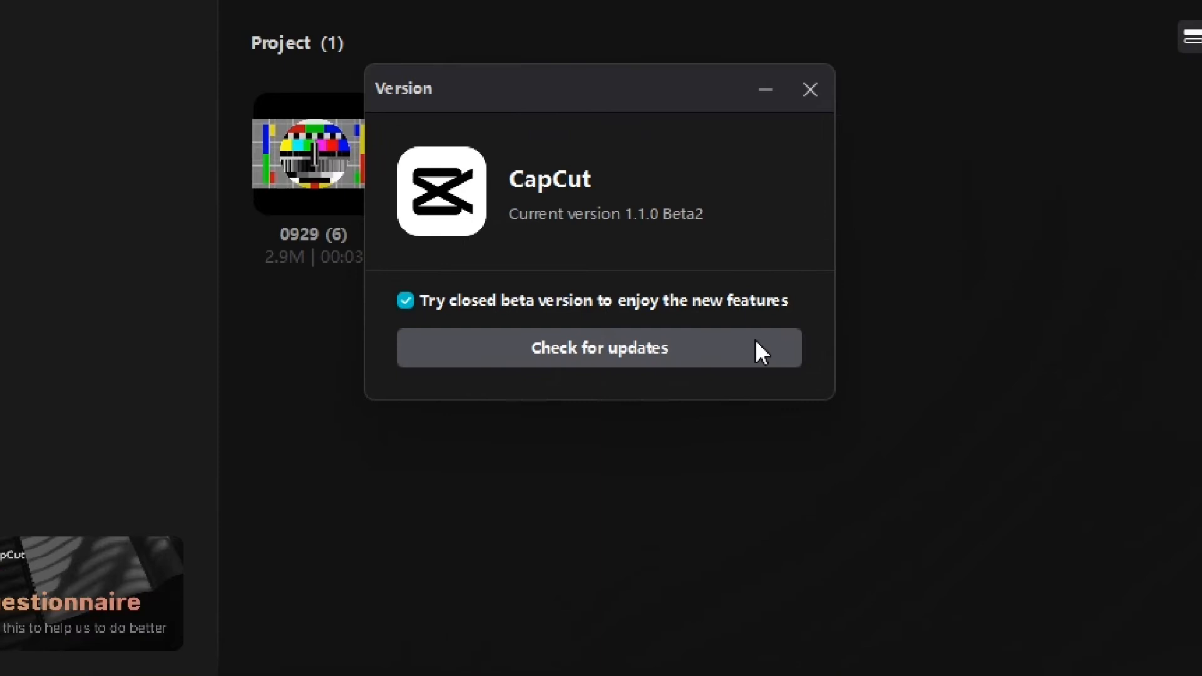
{"action": "left_click", "coordinate": [598, 347]}
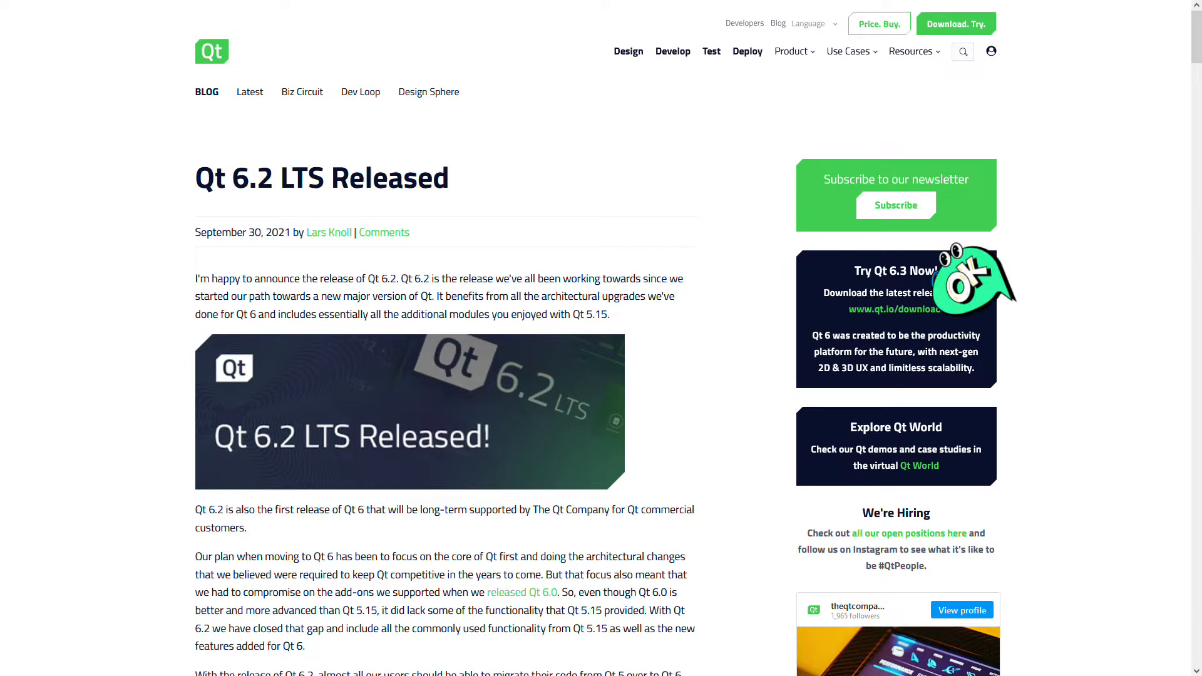
Scroll through the Qt 6.2 LTS Released blog article
{"action": "scroll", "scroll_direction": "down", "scroll_amount": 3}
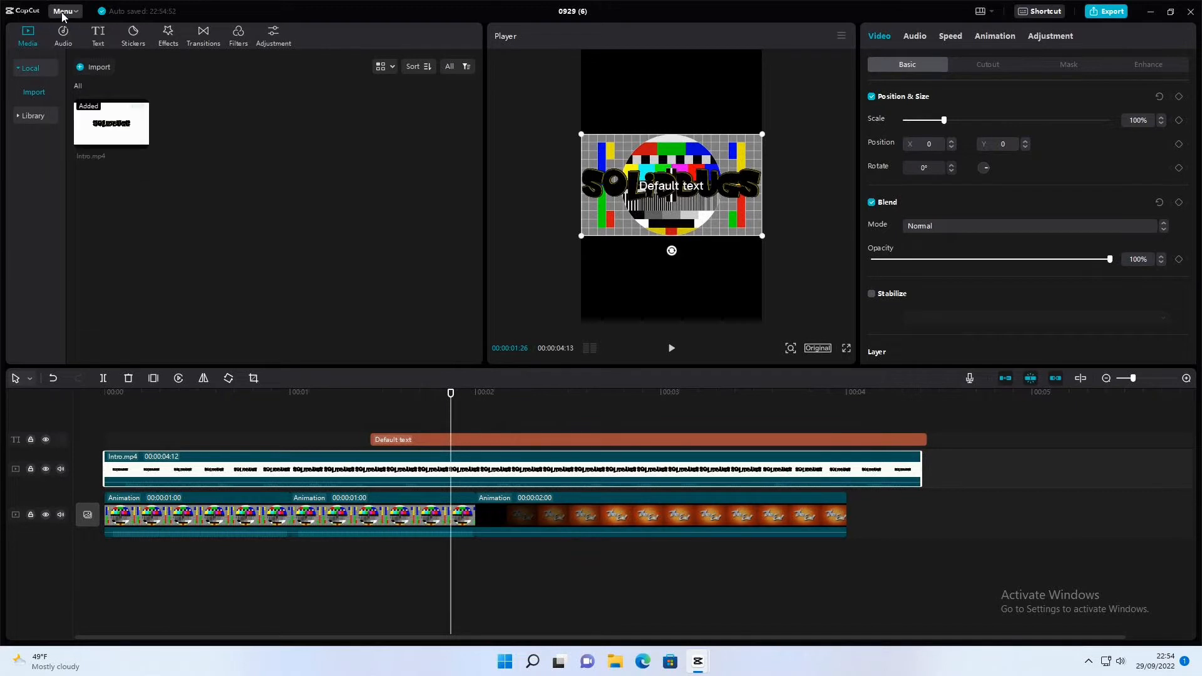
Bring up Global Settings from the editor's main Menu
{"action": "left_click", "coordinate": [63, 11]}
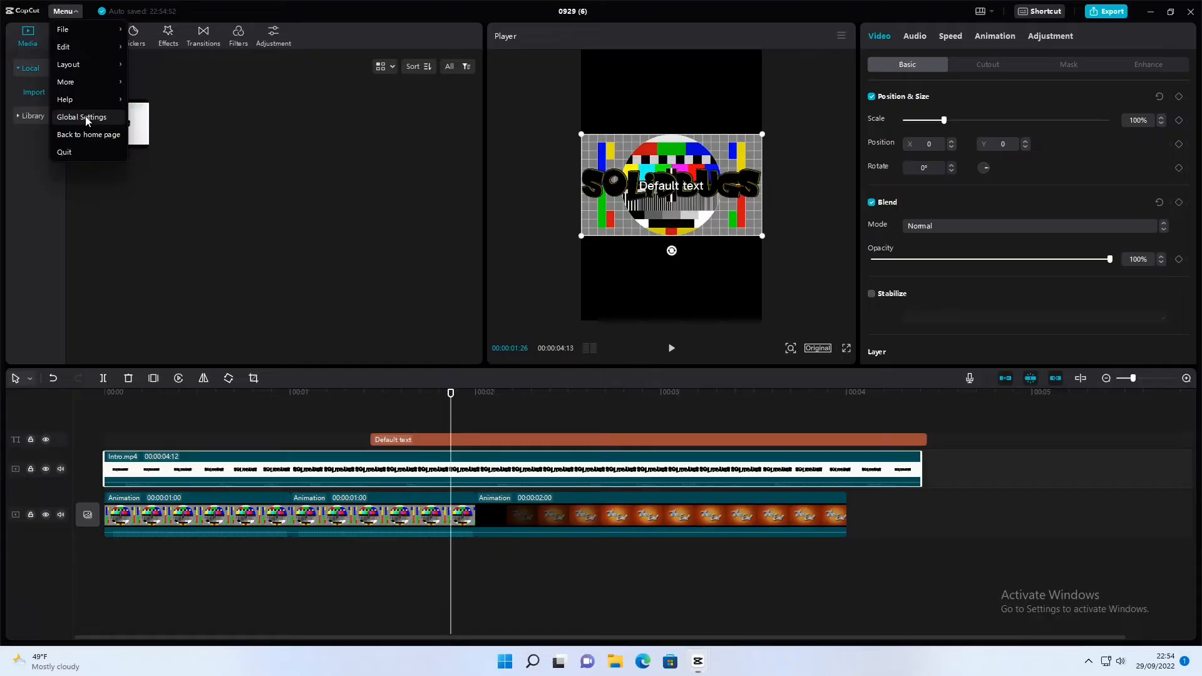
{"action": "left_click", "coordinate": [80, 117]}
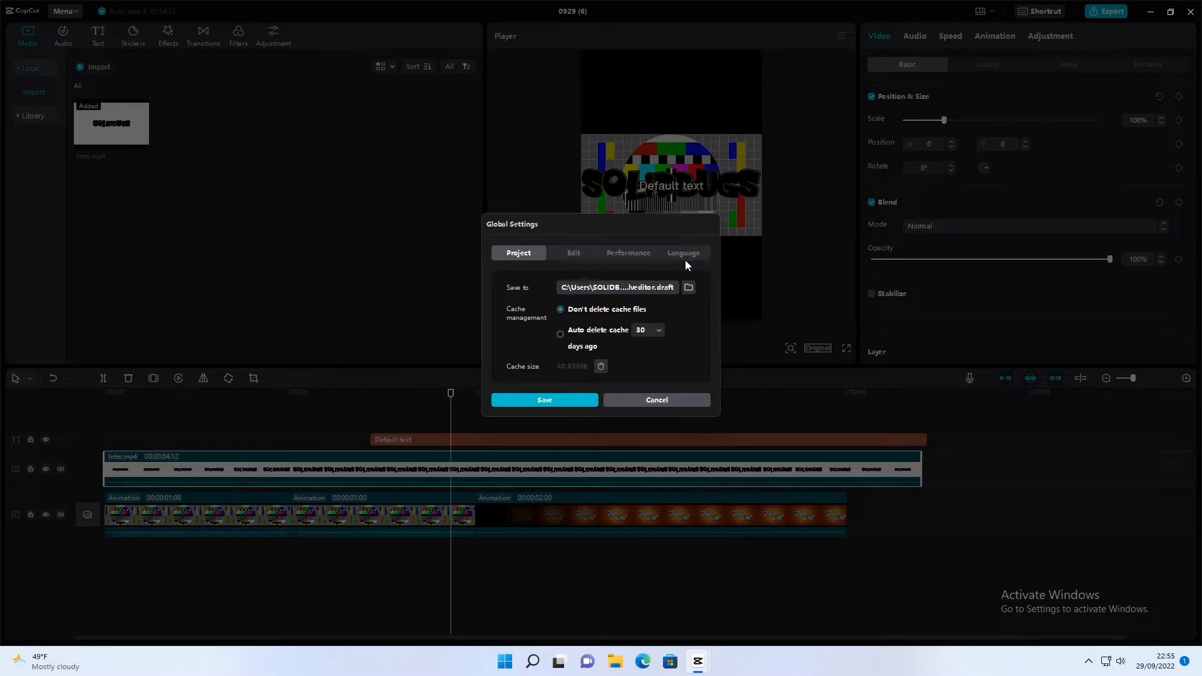
{"action": "mouse_move", "coordinate": [645, 270]}
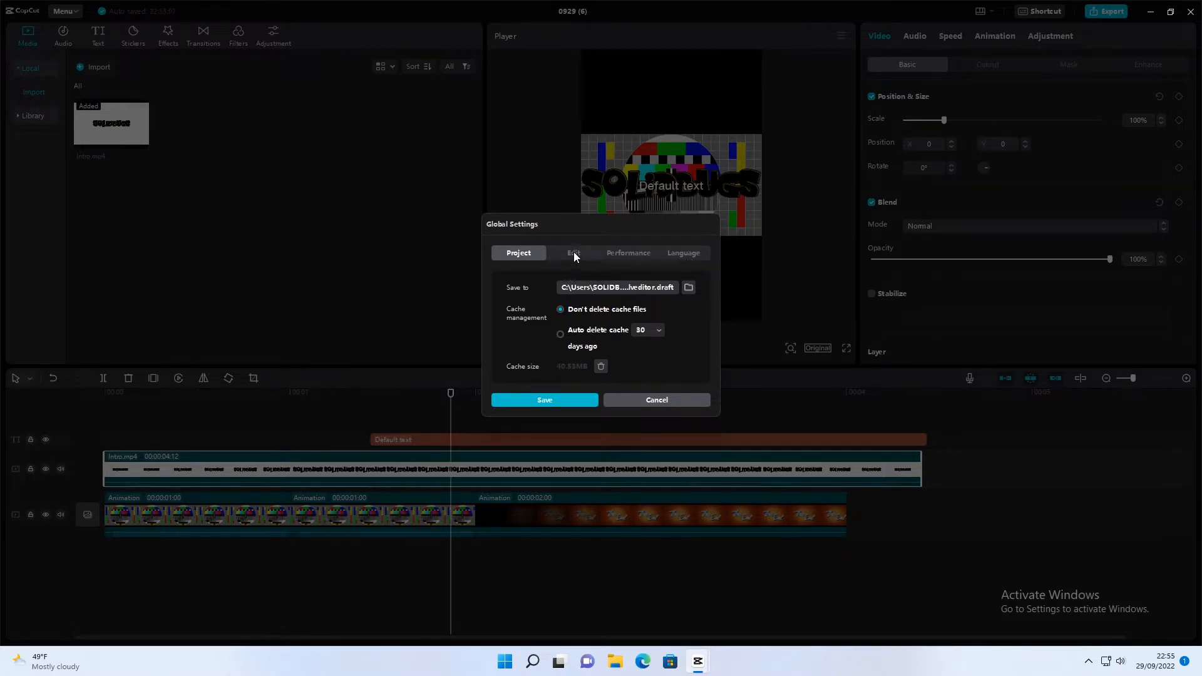
Browse the Edit and Performance settings, then set the interface language to Deutsch and save
{"action": "left_click", "coordinate": [573, 253]}
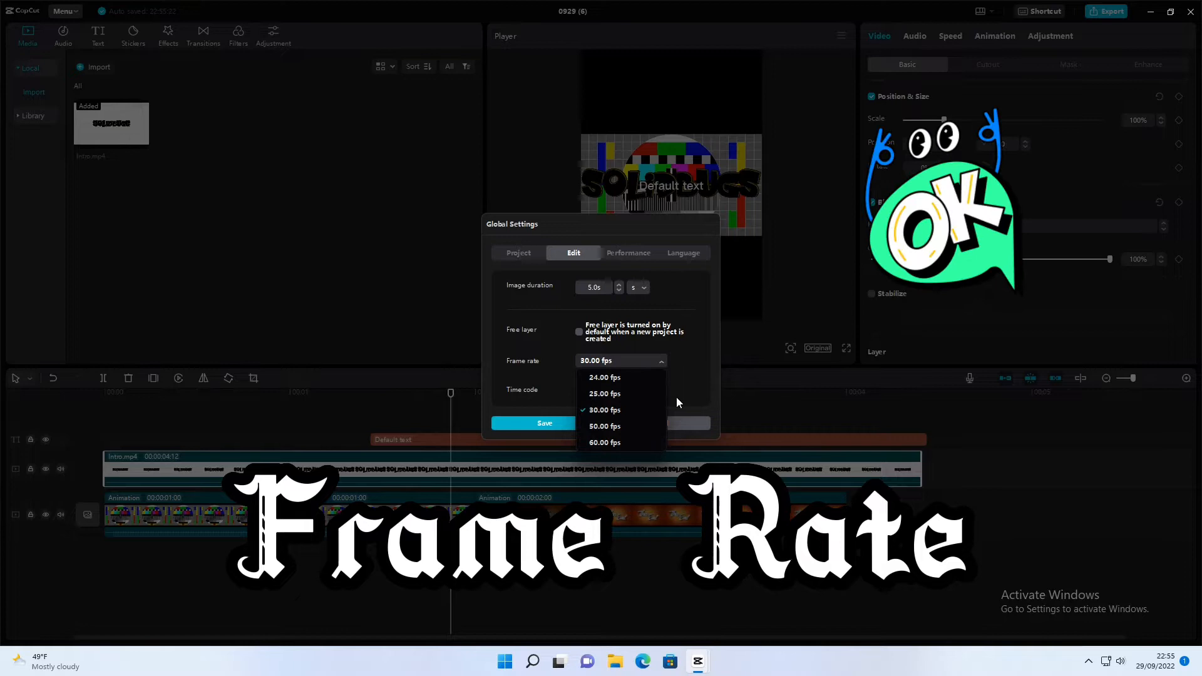
{"action": "left_click", "coordinate": [604, 410]}
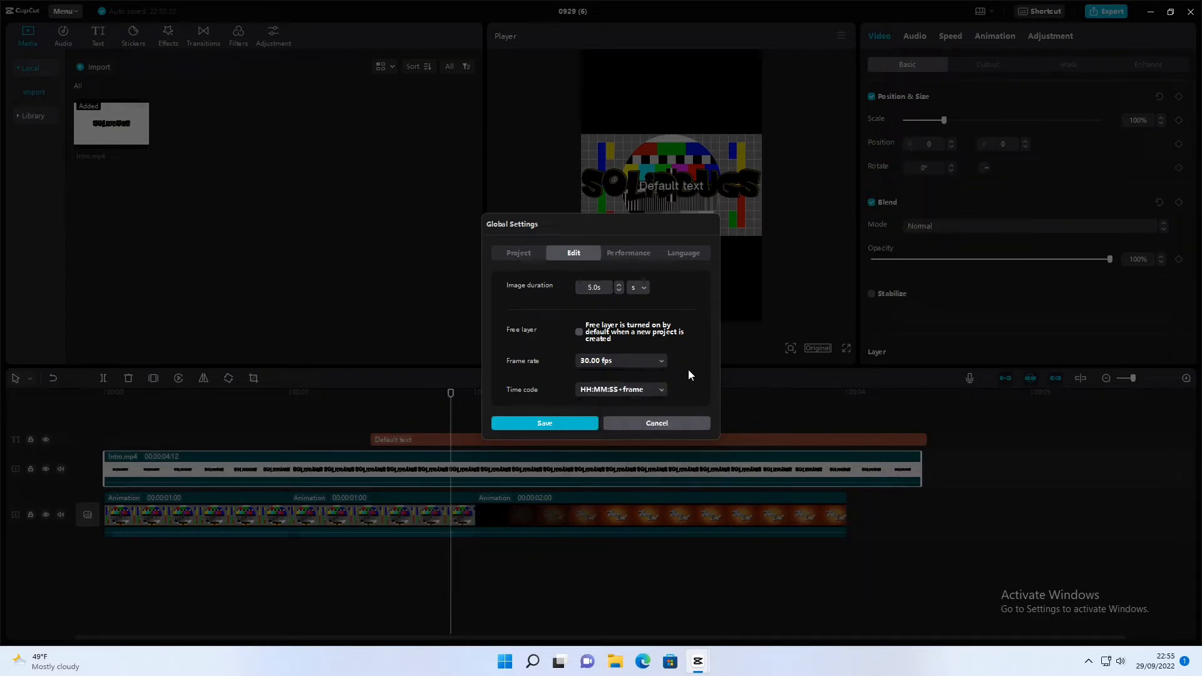
{"action": "left_click", "coordinate": [627, 253]}
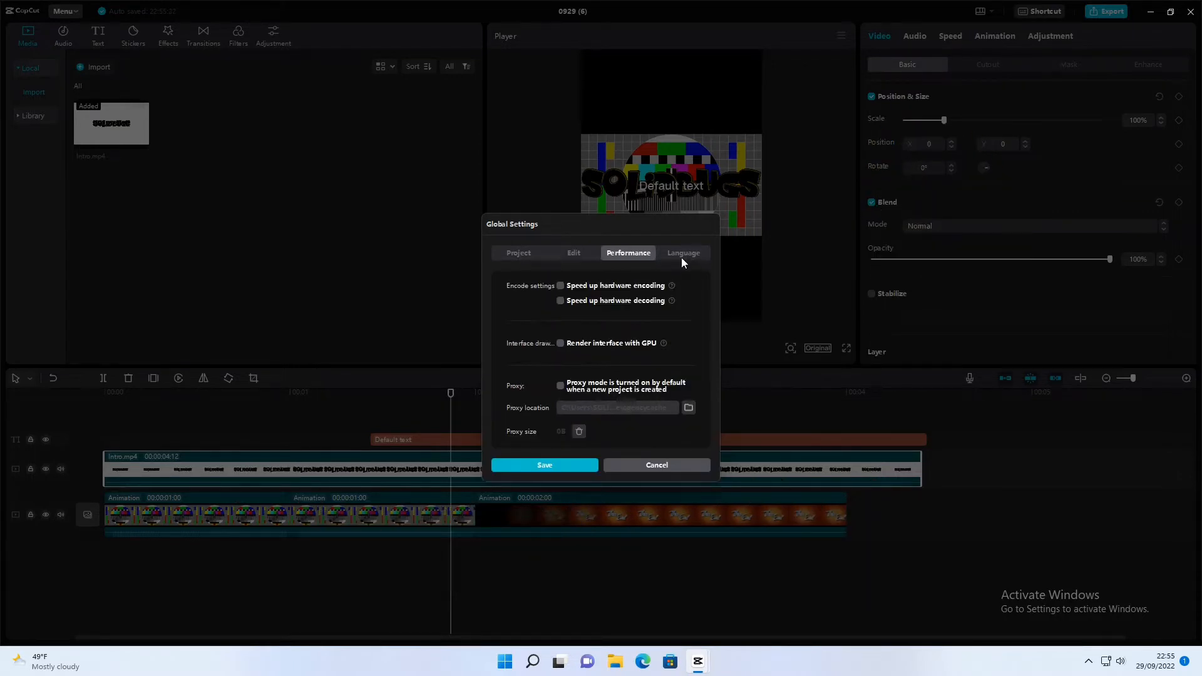
{"action": "left_click", "coordinate": [681, 252]}
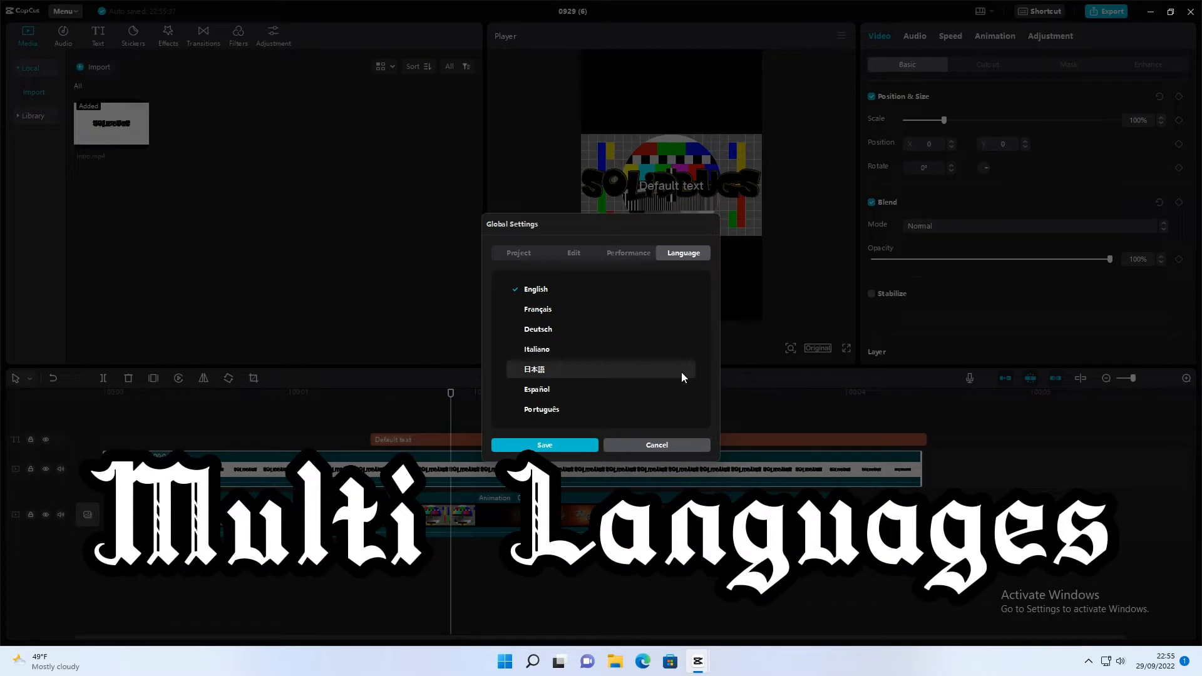
{"action": "mouse_move", "coordinate": [675, 337]}
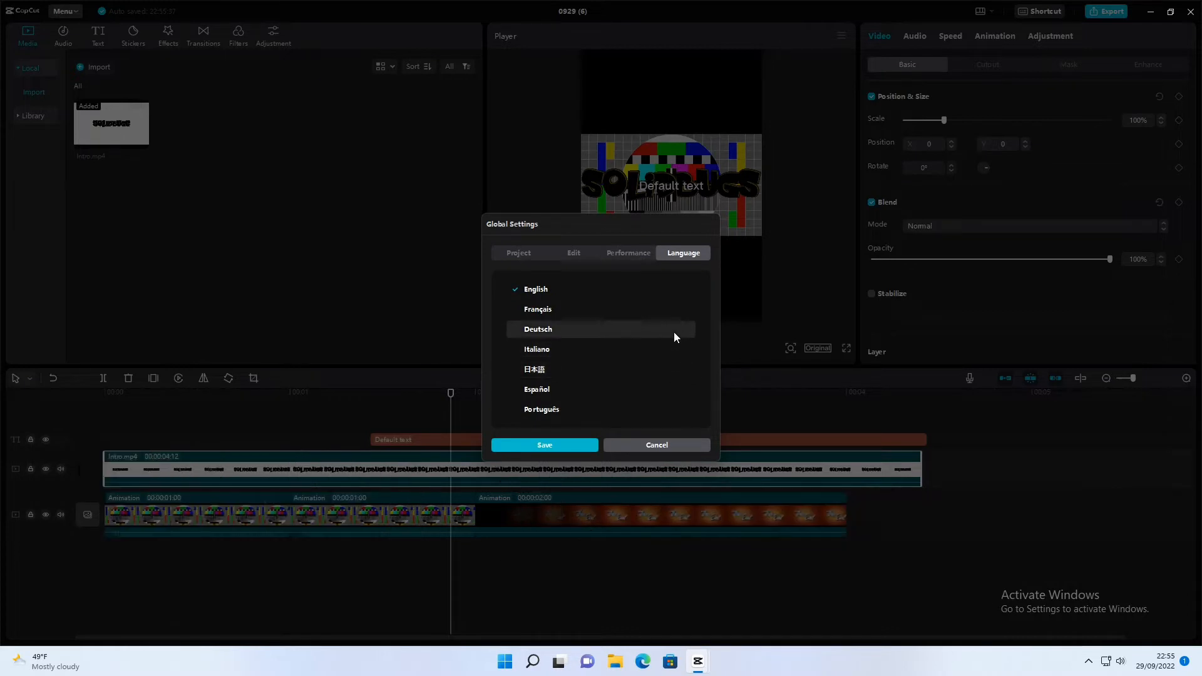
{"action": "left_click", "coordinate": [537, 329]}
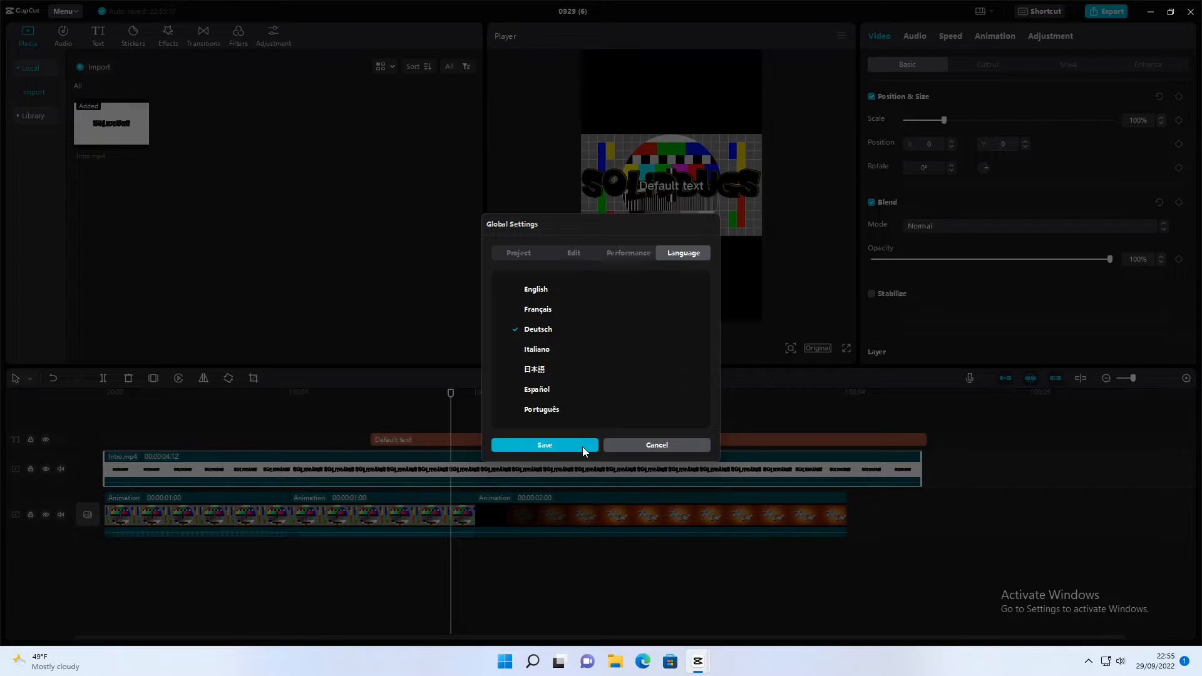
{"action": "left_click", "coordinate": [545, 445]}
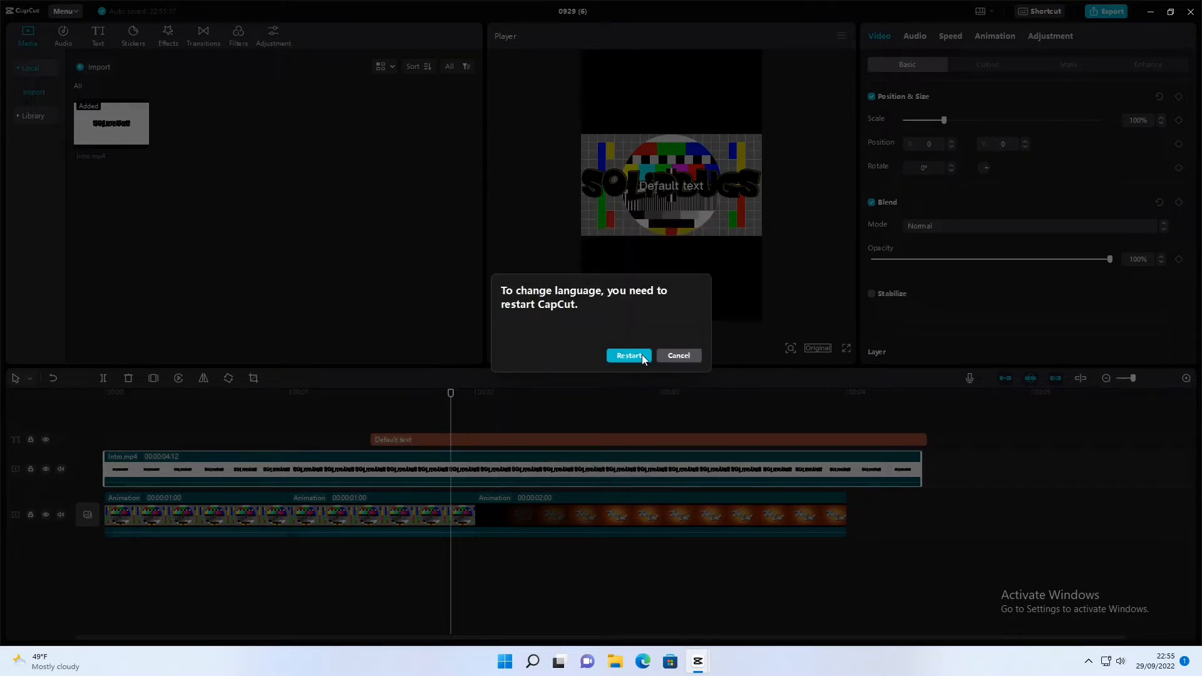
Restart CapCut to apply German and reopen project 0929 (6)
{"action": "left_click", "coordinate": [627, 355]}
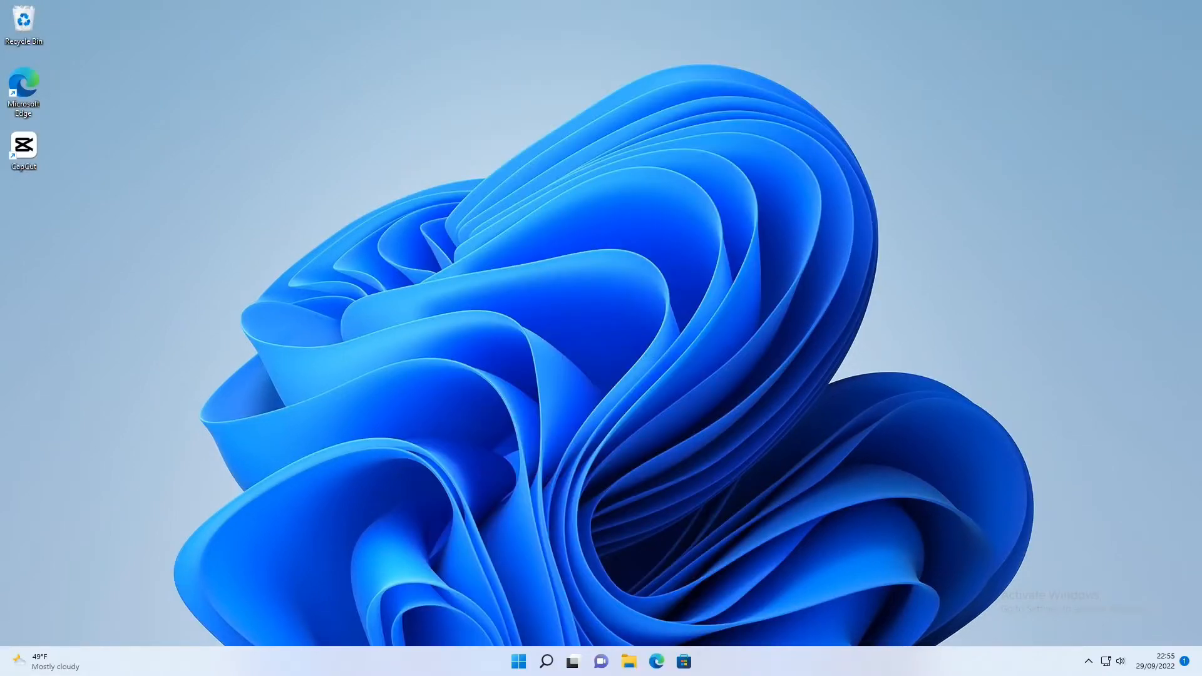
{"action": "mouse_move", "coordinate": [634, 357]}
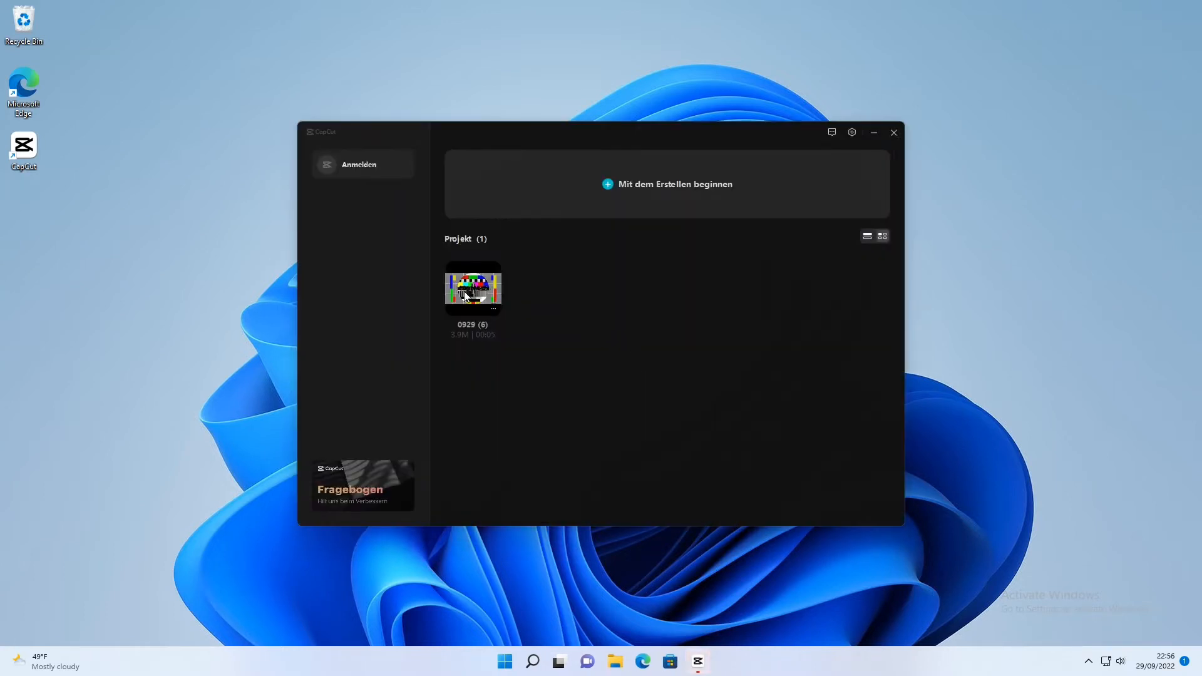
{"action": "left_click", "coordinate": [892, 132]}
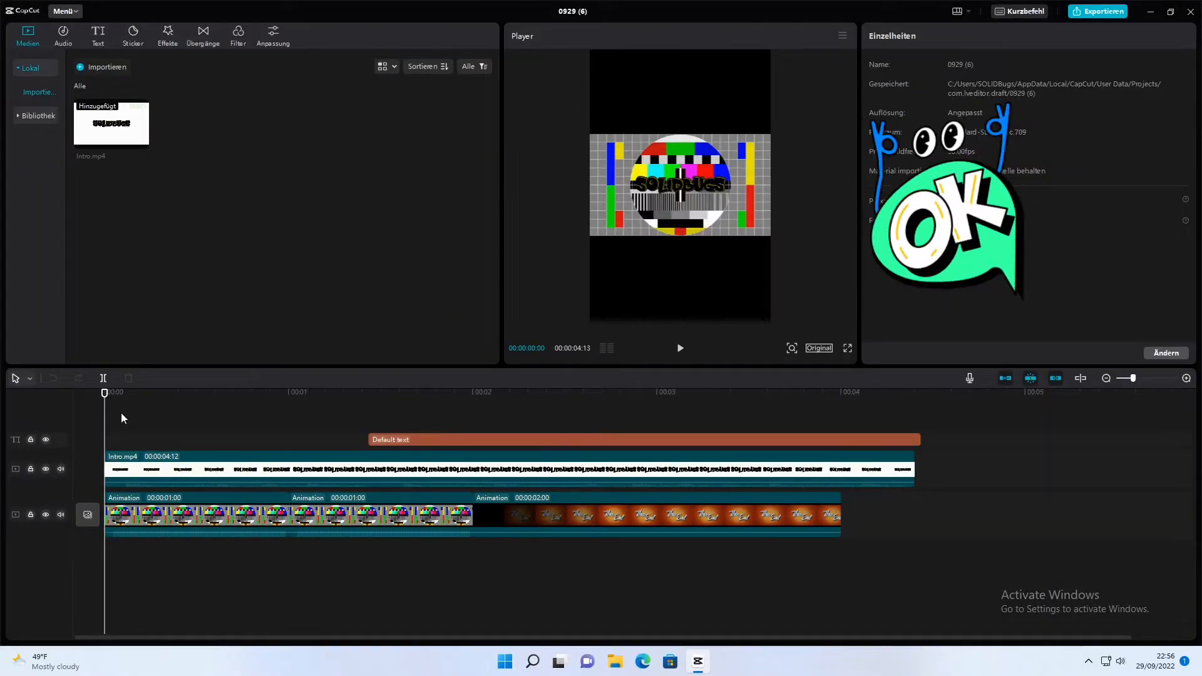
In Globale Einstellungen switch the Sprache back to English so the app closes to restart
{"action": "left_click", "coordinate": [64, 11]}
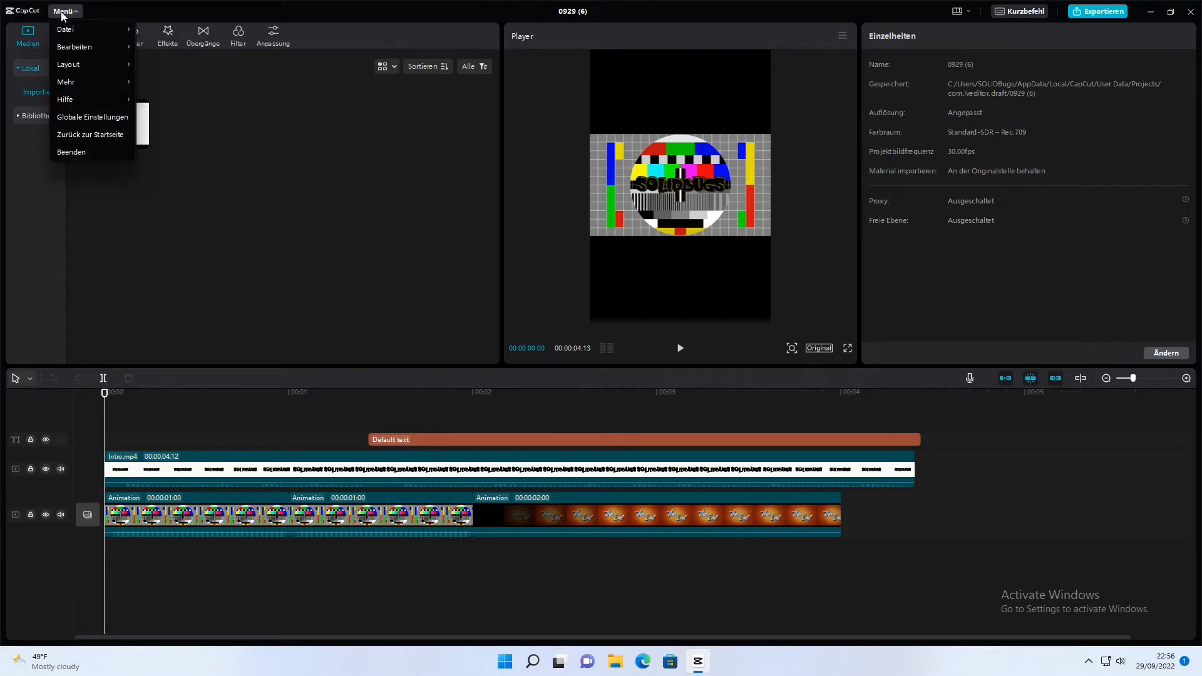
{"action": "left_click", "coordinate": [92, 119]}
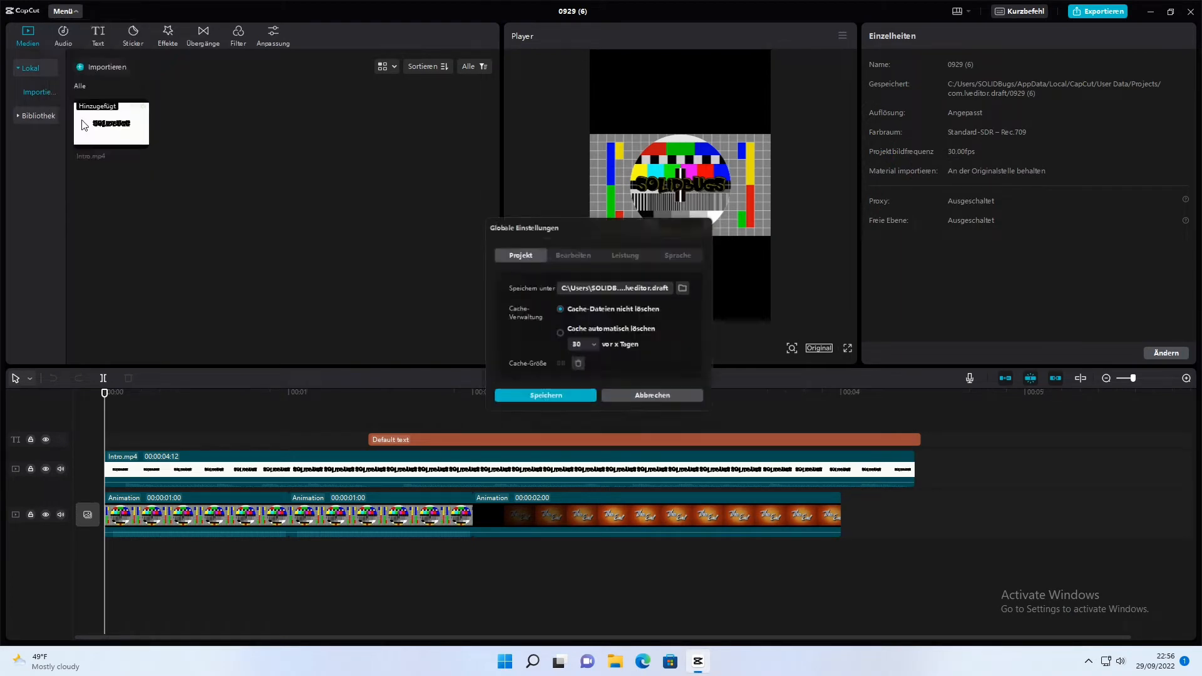
{"action": "left_click", "coordinate": [681, 254]}
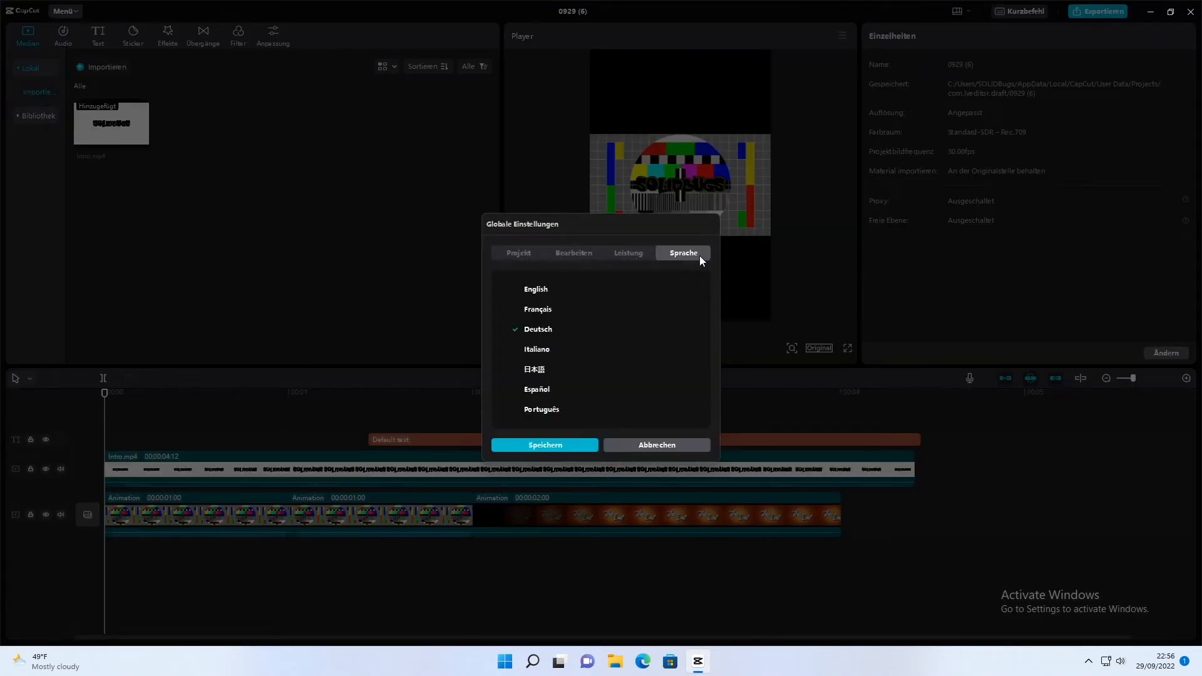
{"action": "left_click", "coordinate": [536, 289]}
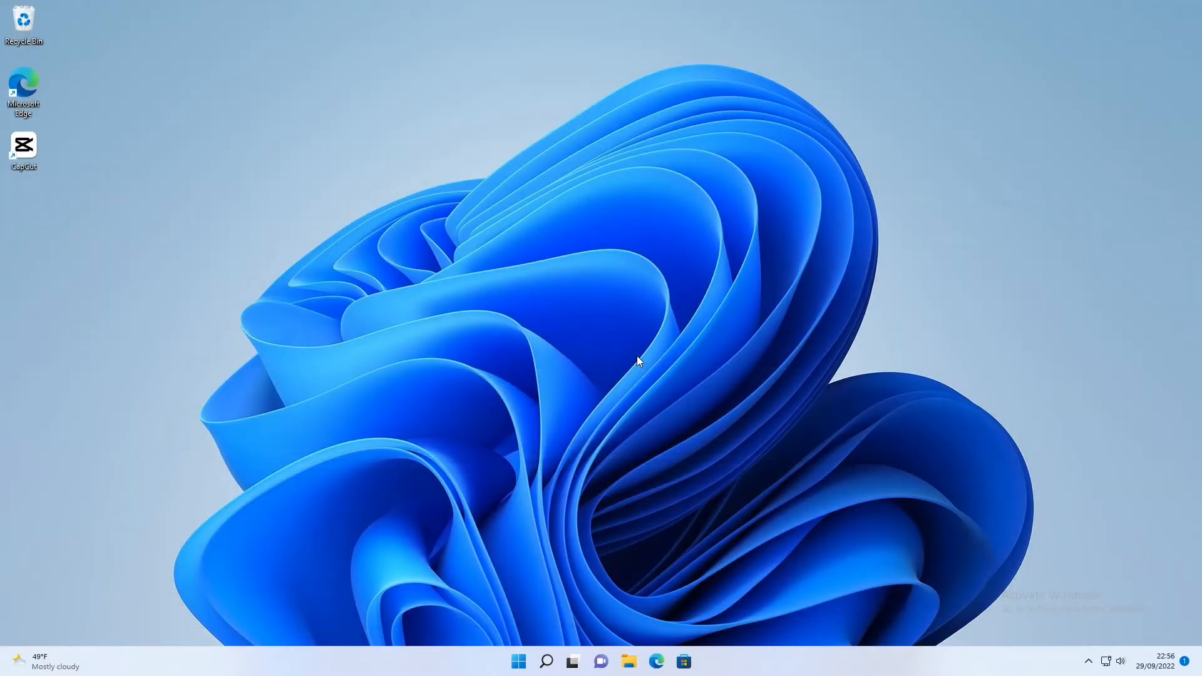
Relaunch CapCut from the desktop shortcut and open project 0929 (6) in English
{"action": "double_click", "coordinate": [24, 145]}
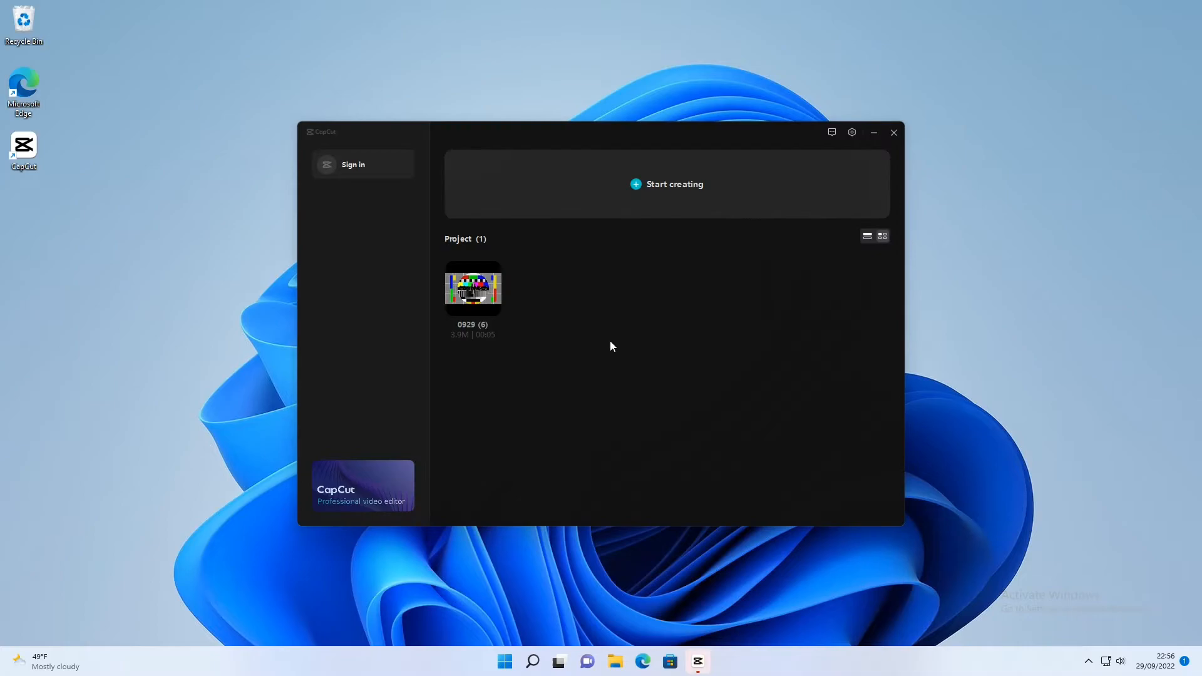
{"action": "double_click", "coordinate": [472, 288]}
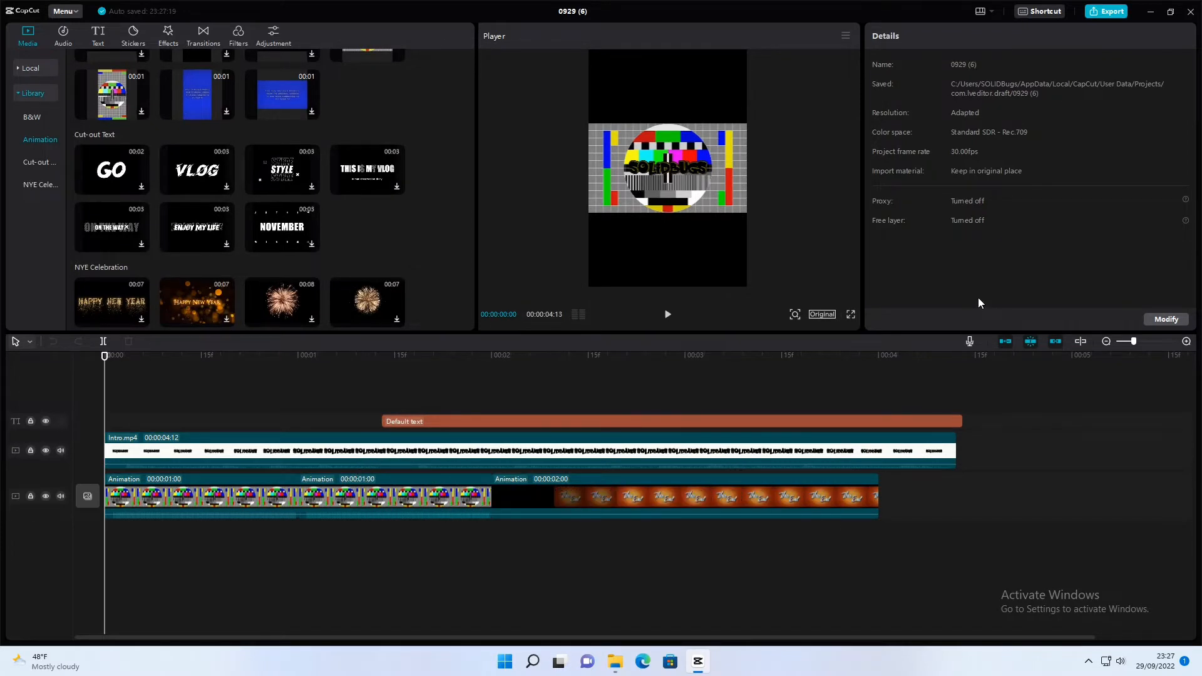
{"action": "mouse_move", "coordinate": [755, 33]}
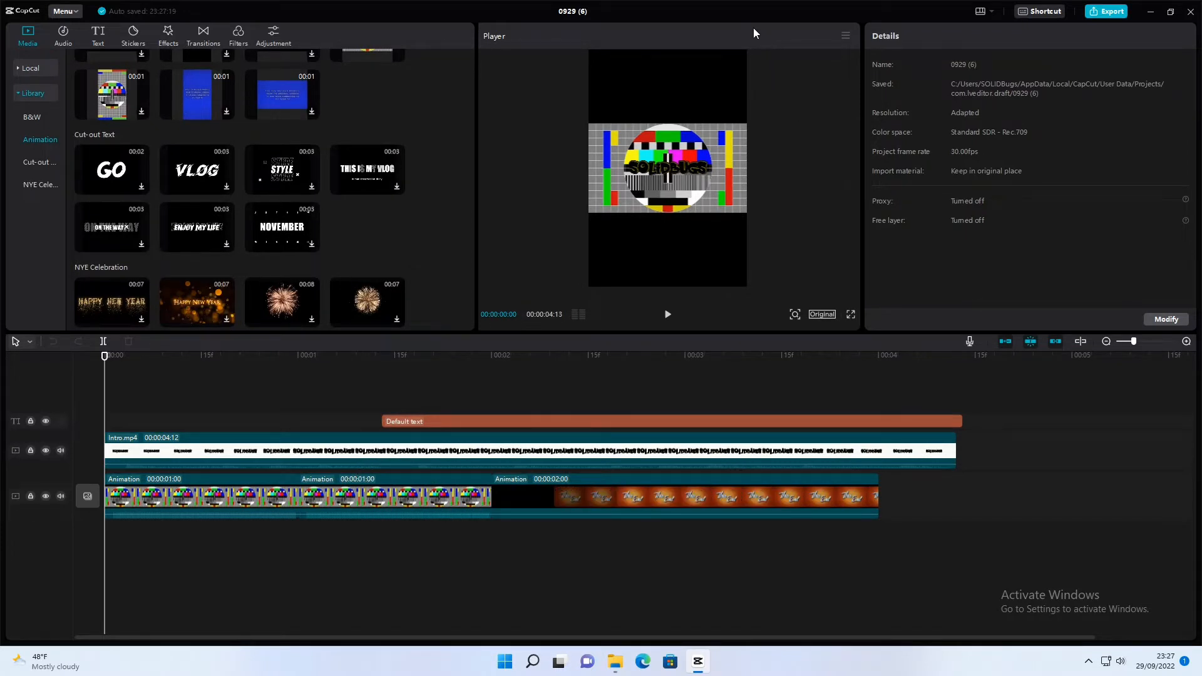
{"action": "left_click", "coordinate": [1162, 11]}
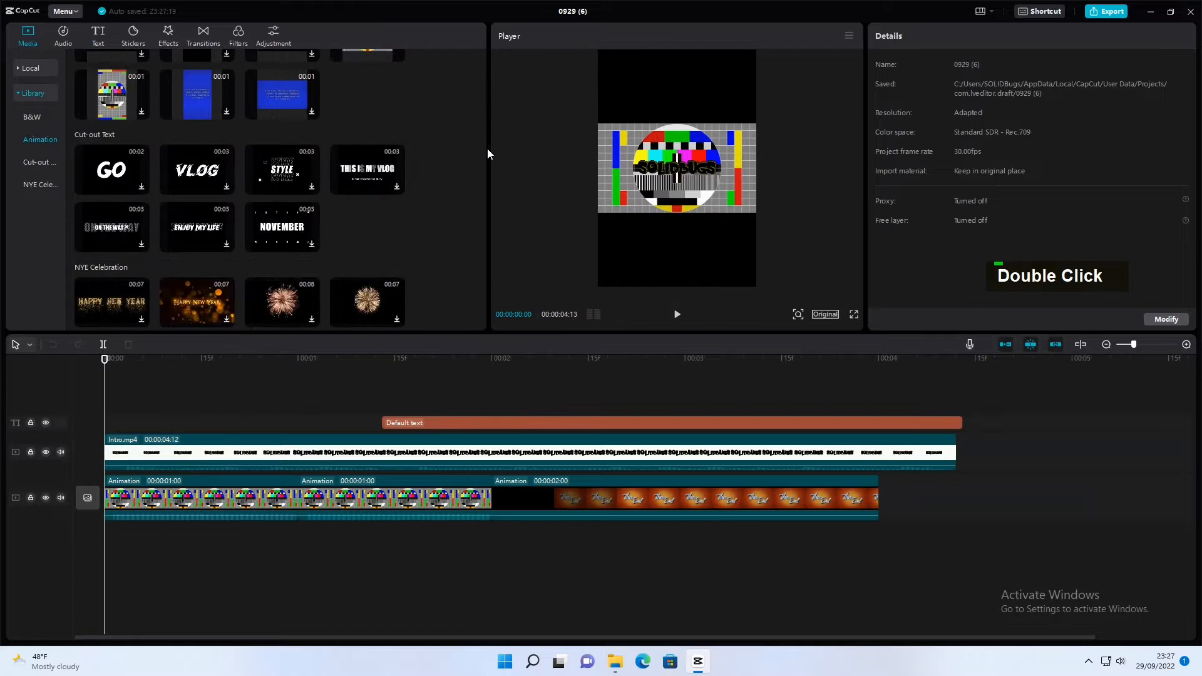
{"action": "mouse_move", "coordinate": [641, 35]}
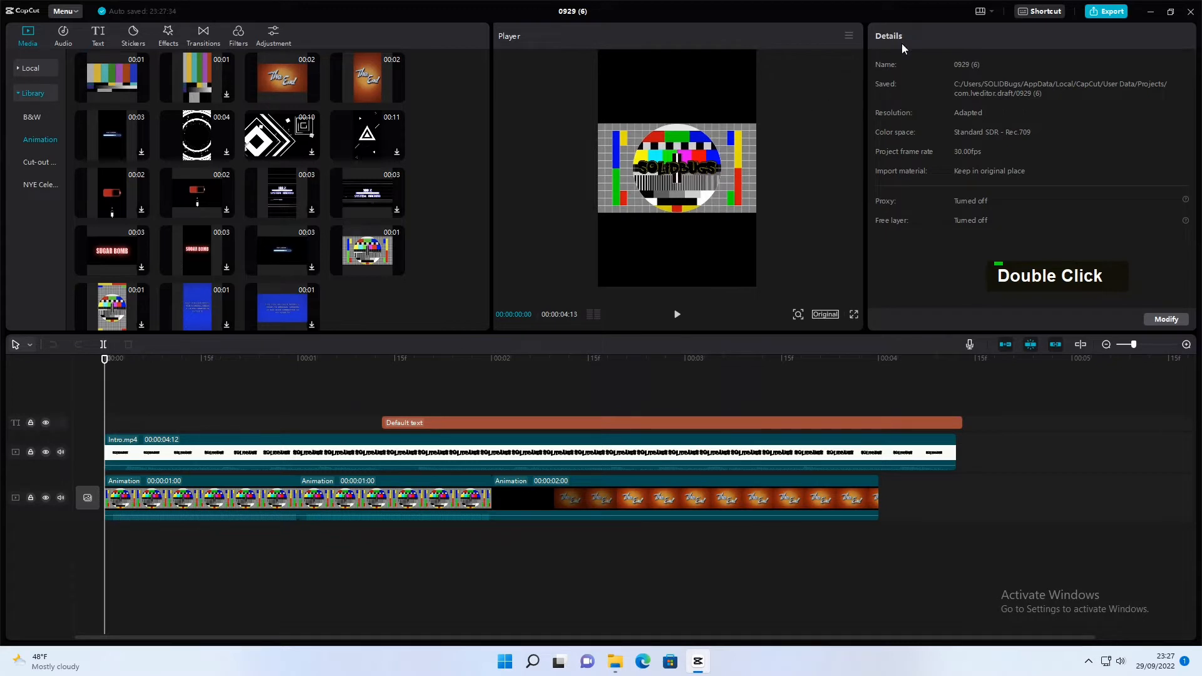
{"action": "left_click", "coordinate": [981, 12]}
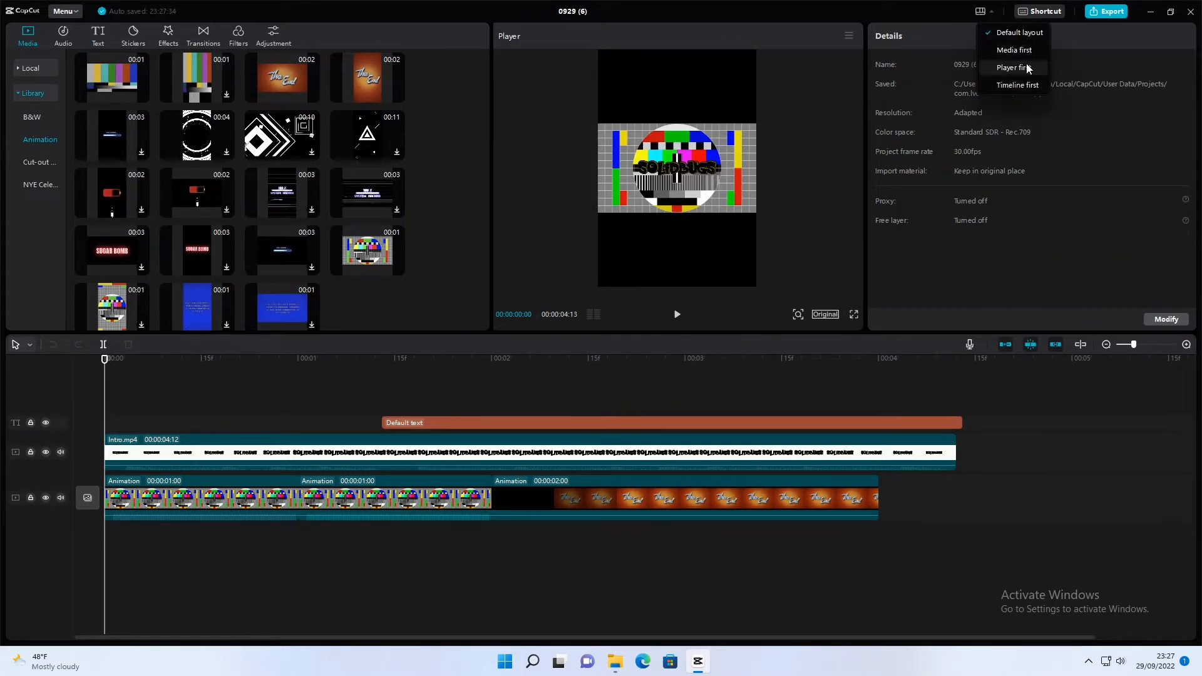
{"action": "left_click", "coordinate": [1014, 68]}
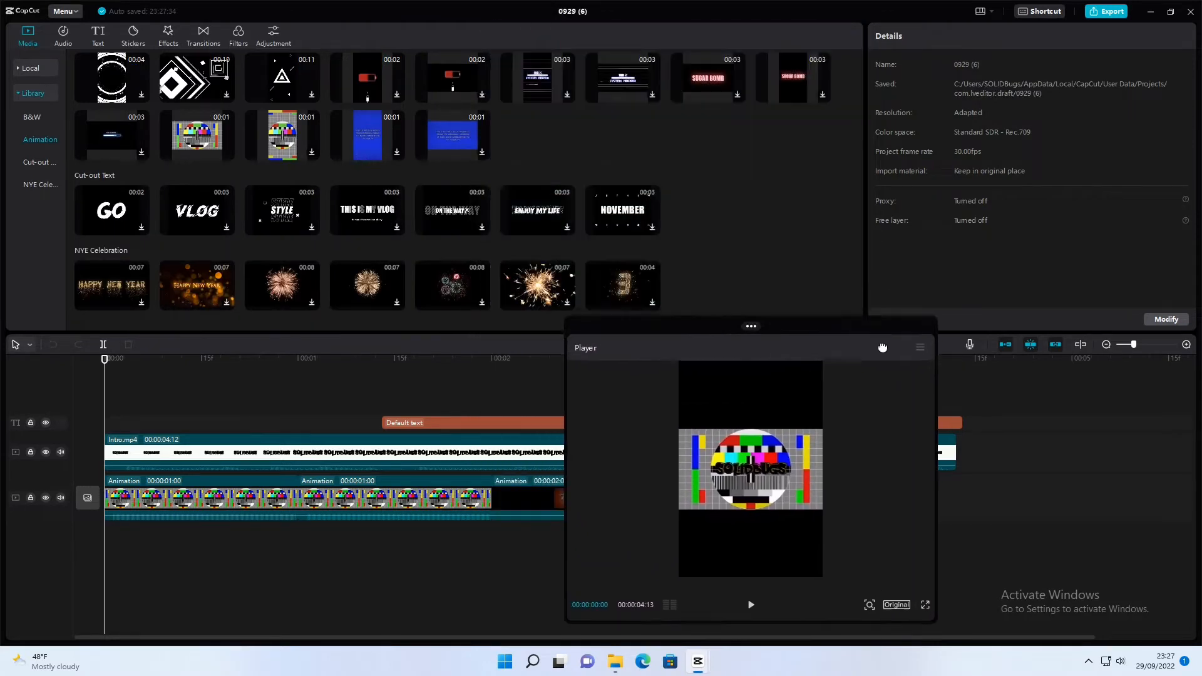
{"action": "left_click_drag", "start_coordinate": [750, 326], "coordinate": [697, 308]}
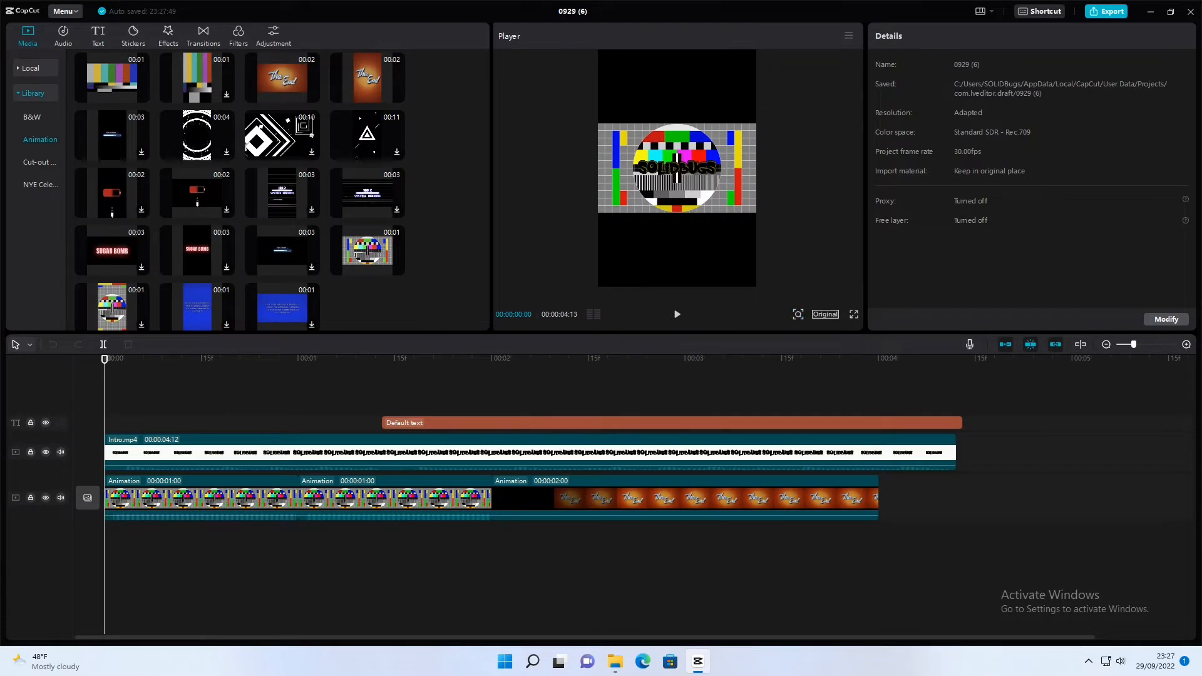
Float the Player panel out and close it via its Full screen/Minimize options, leaving media and details panels
{"action": "left_click", "coordinate": [984, 11]}
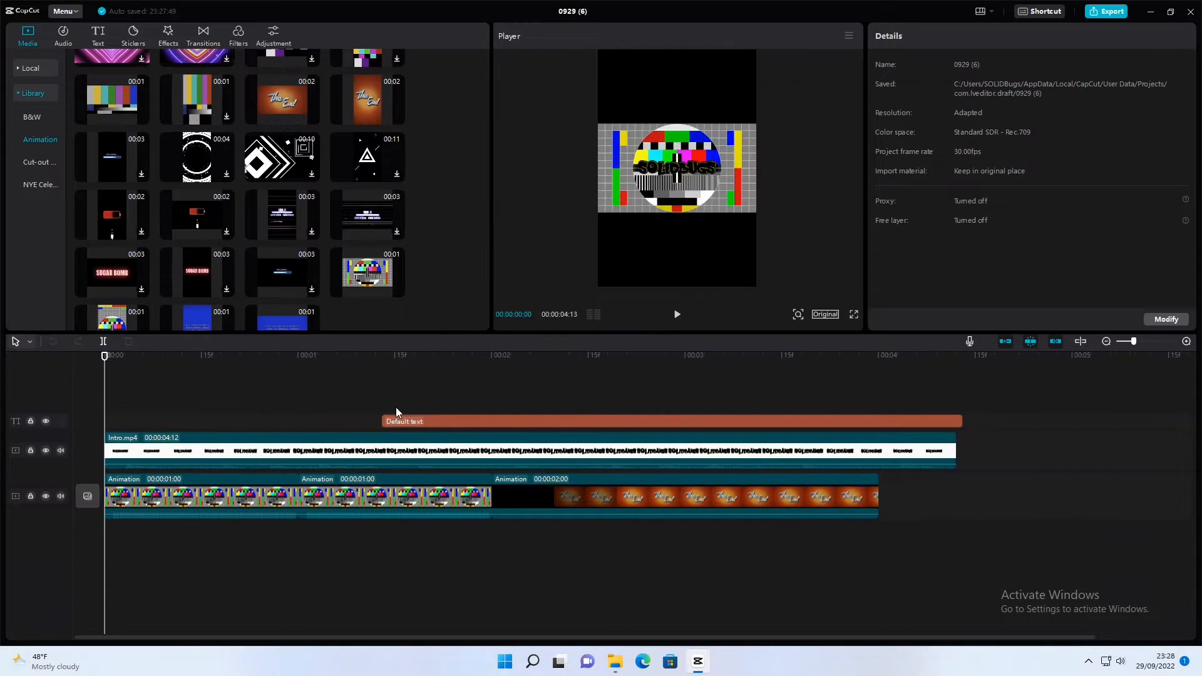
{"action": "mouse_move", "coordinate": [618, 44]}
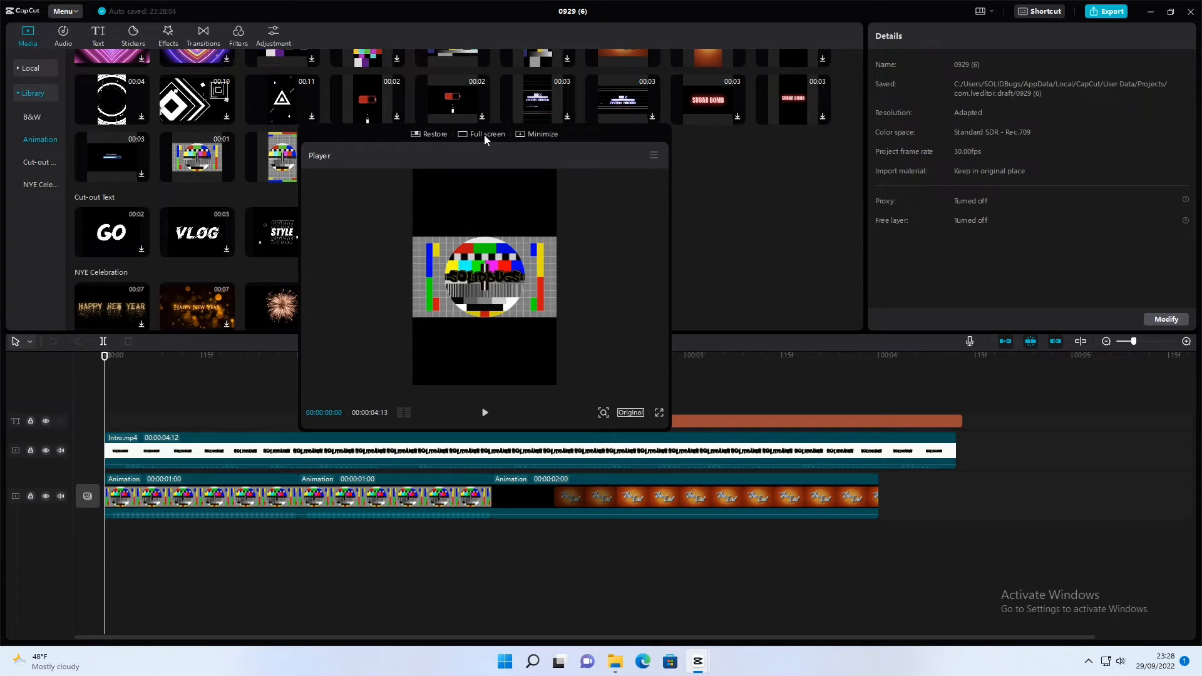
{"action": "left_click", "coordinate": [481, 135]}
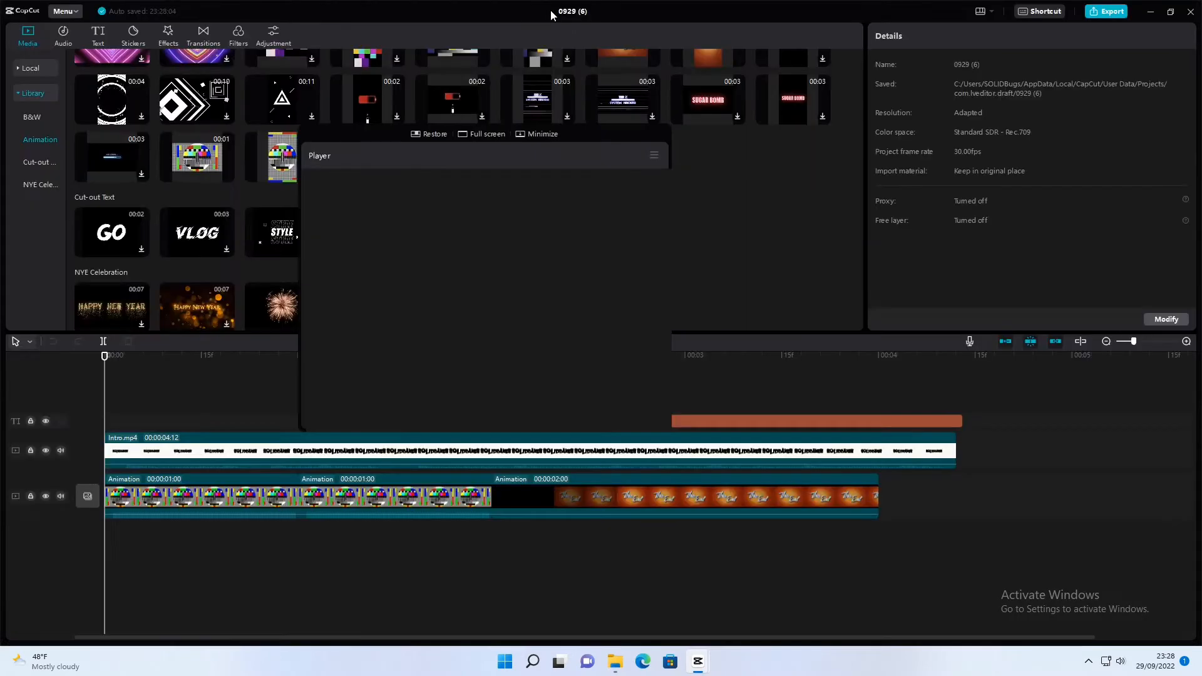
{"action": "left_click", "coordinate": [429, 134]}
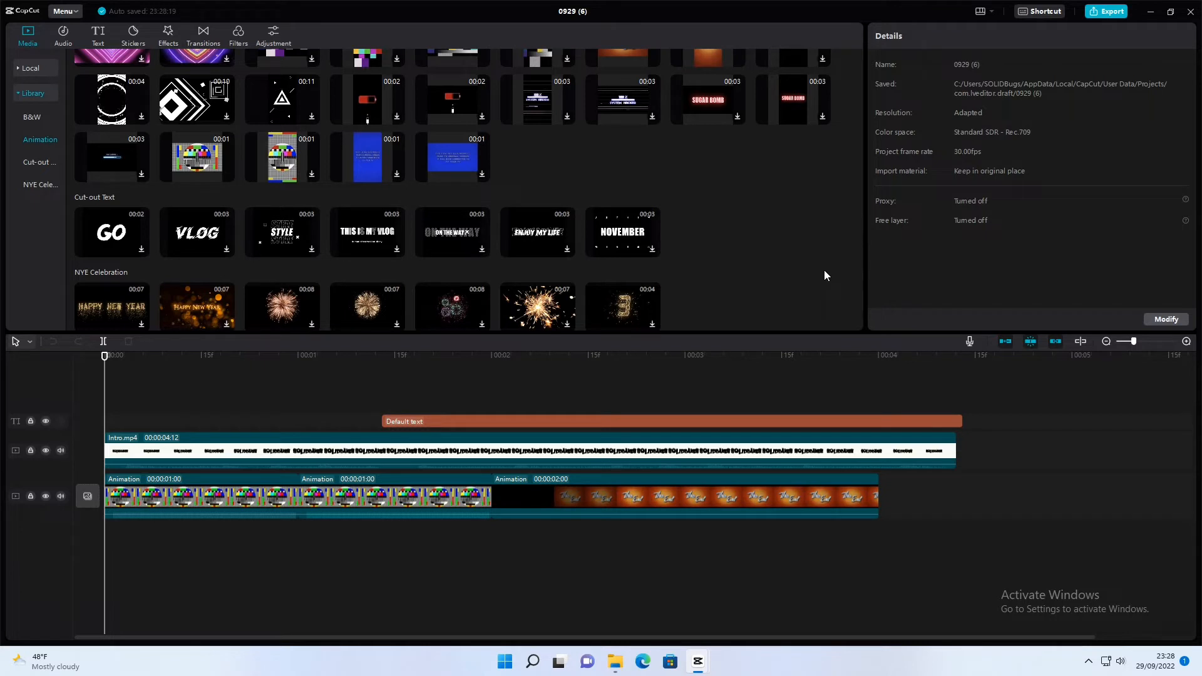
{"action": "left_click", "coordinate": [989, 11]}
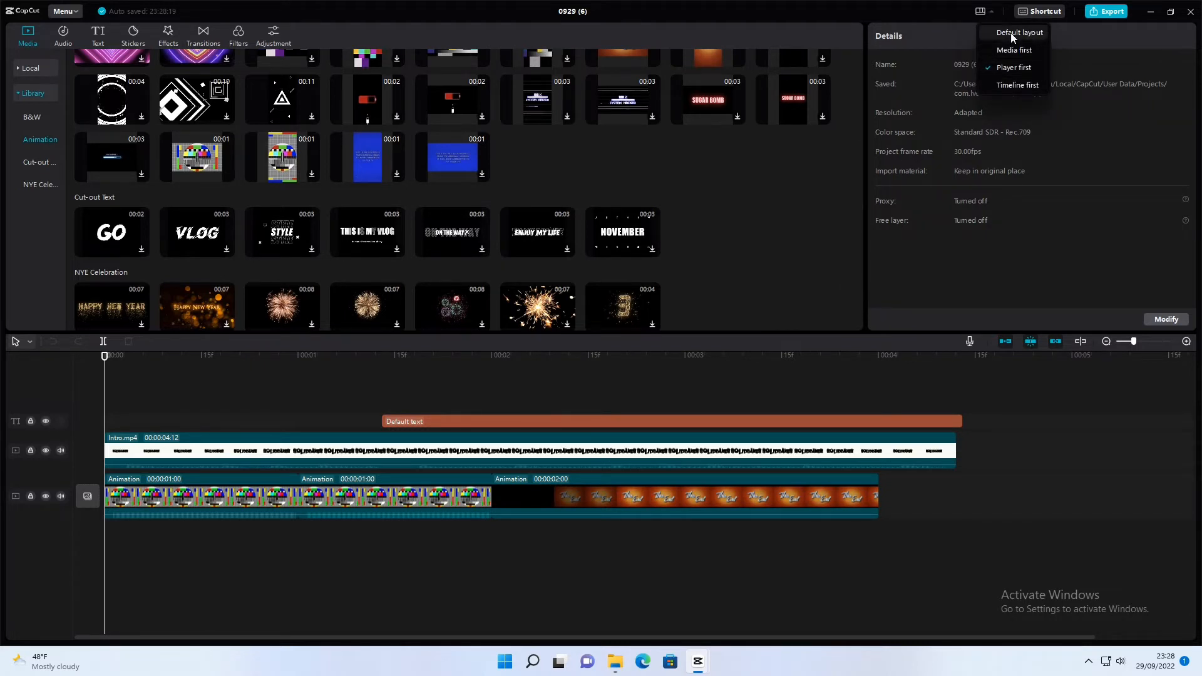
Reset to the Default layout and play/pause the project briefly to watch the audio level meter
{"action": "left_click", "coordinate": [1018, 33]}
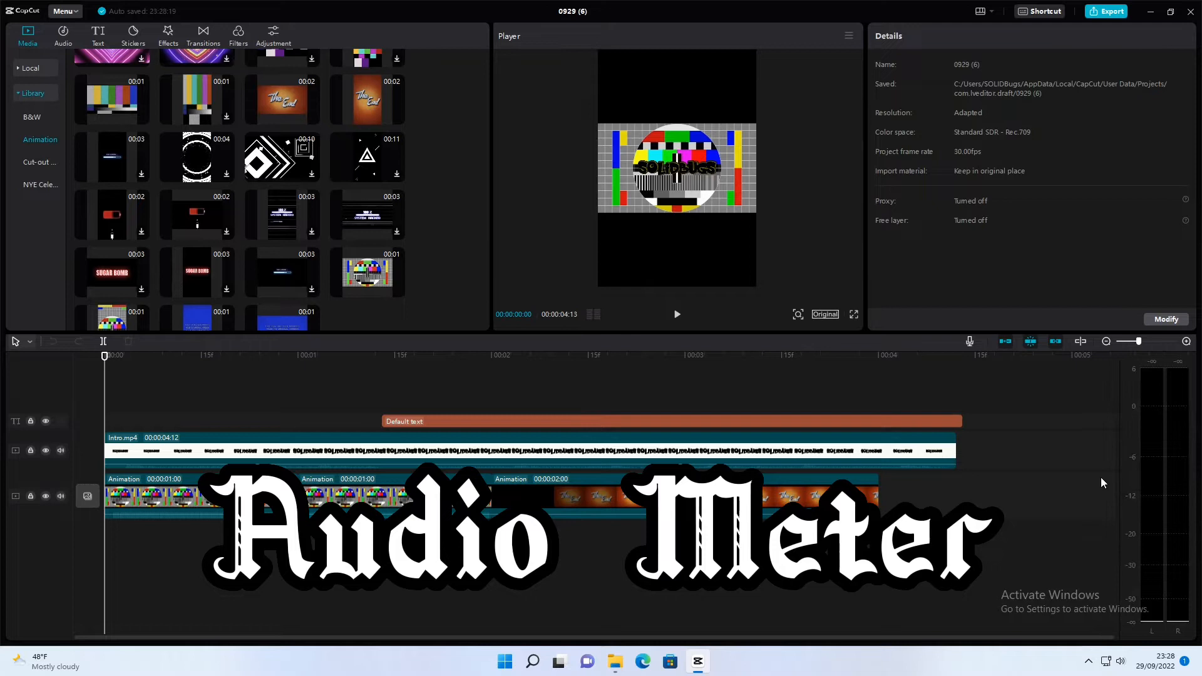
{"action": "key", "text": "space"}
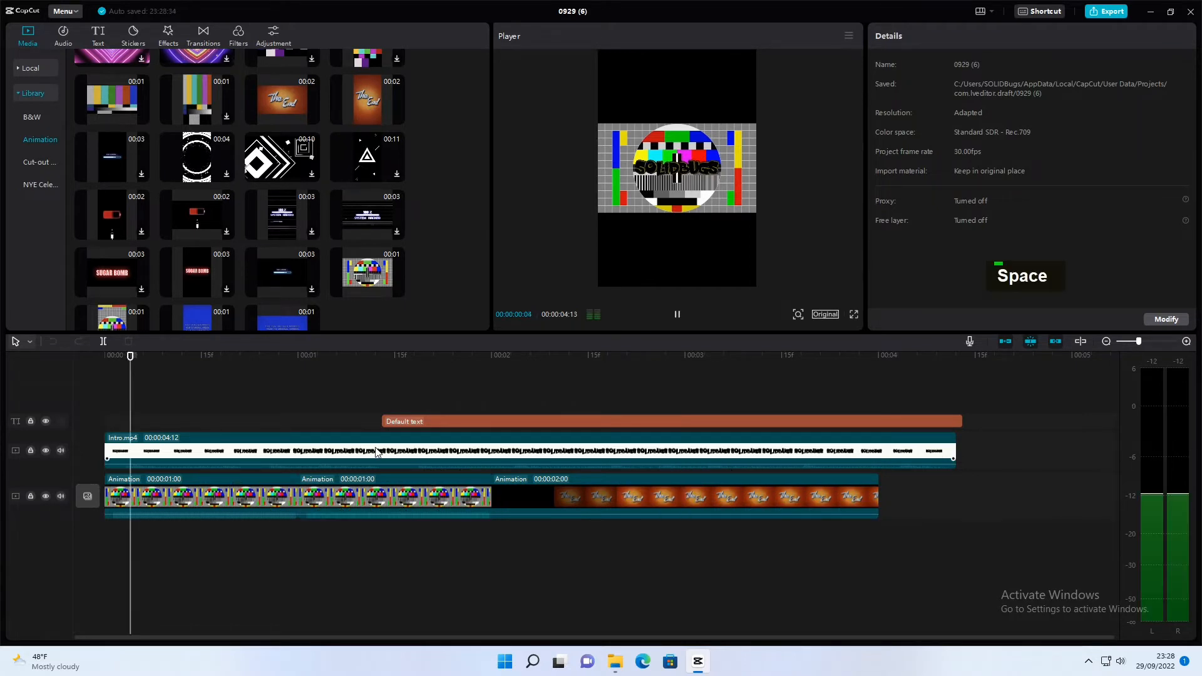
{"action": "key", "text": "space"}
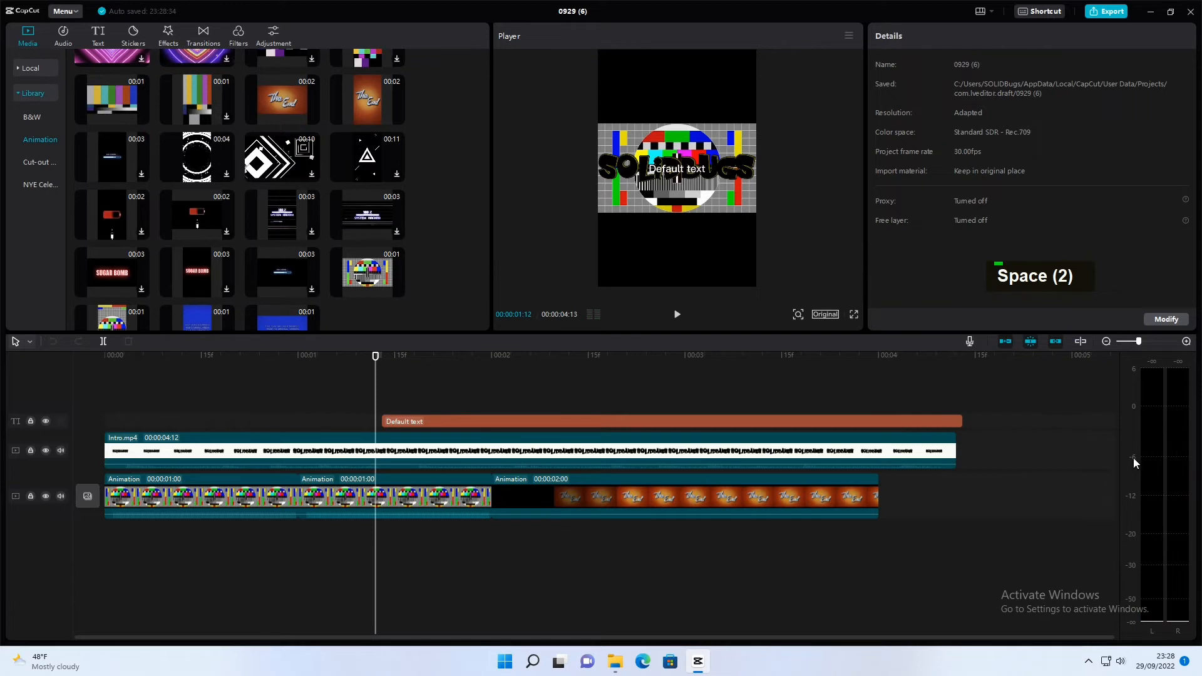
{"action": "key", "text": "space"}
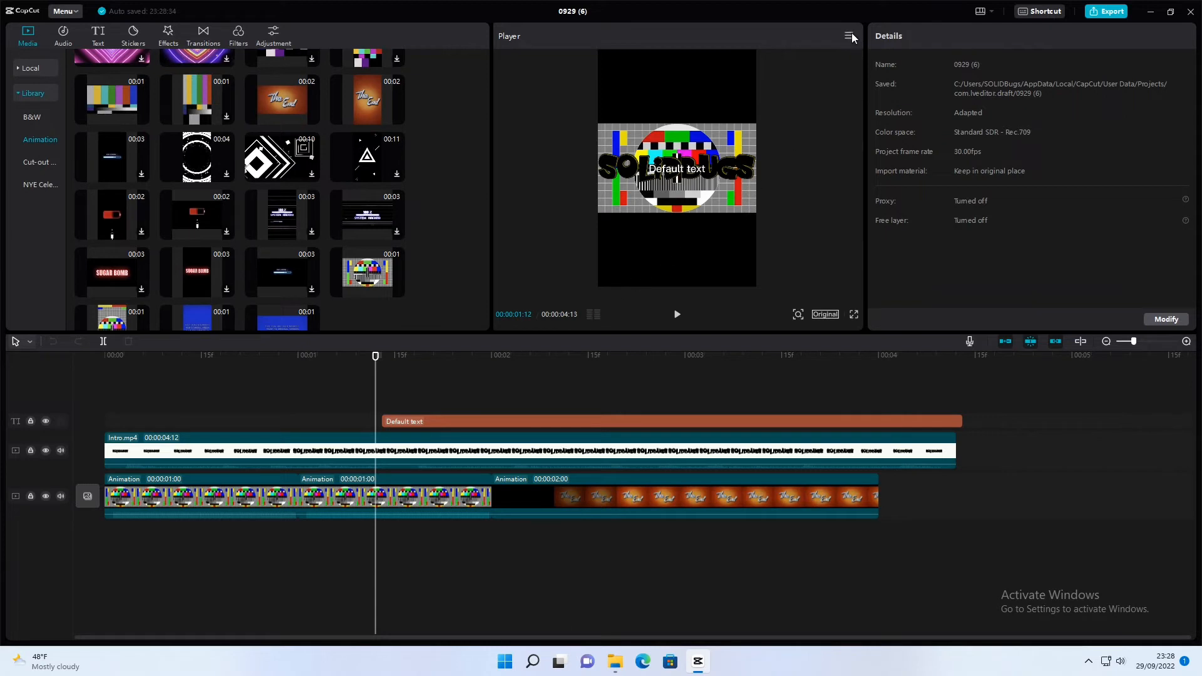
Reveal the player's option list with colour oscilloscope, preview quality and still-frame export
{"action": "left_click", "coordinate": [847, 36]}
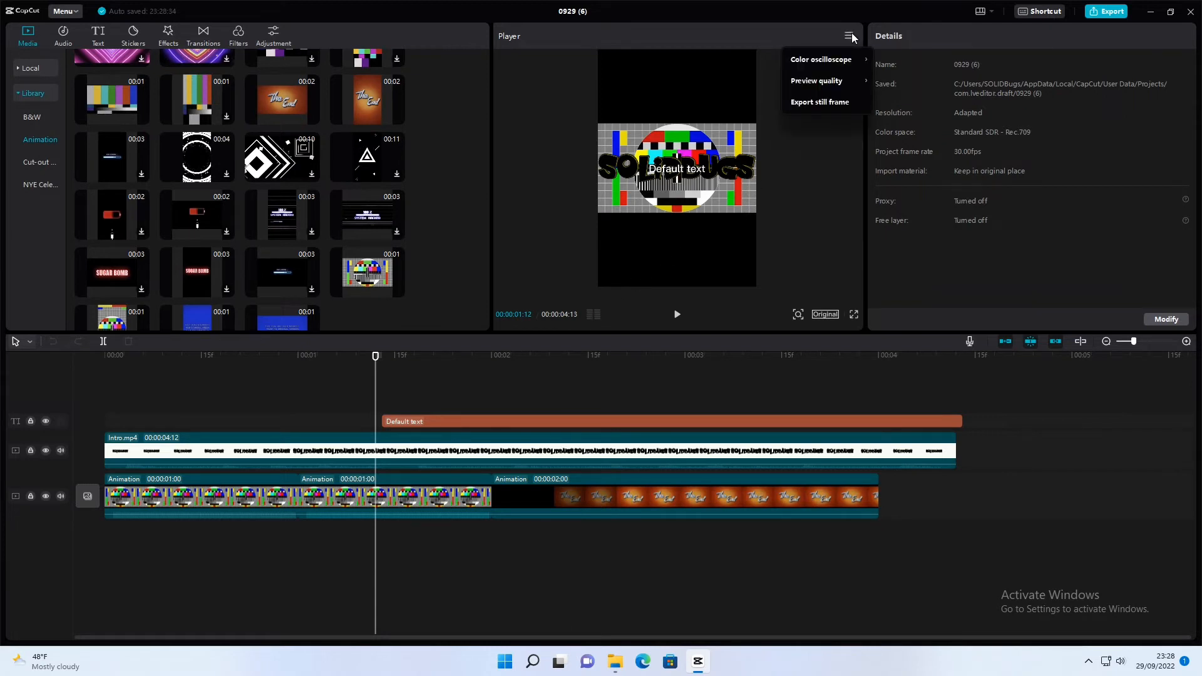
{"action": "mouse_move", "coordinate": [820, 59]}
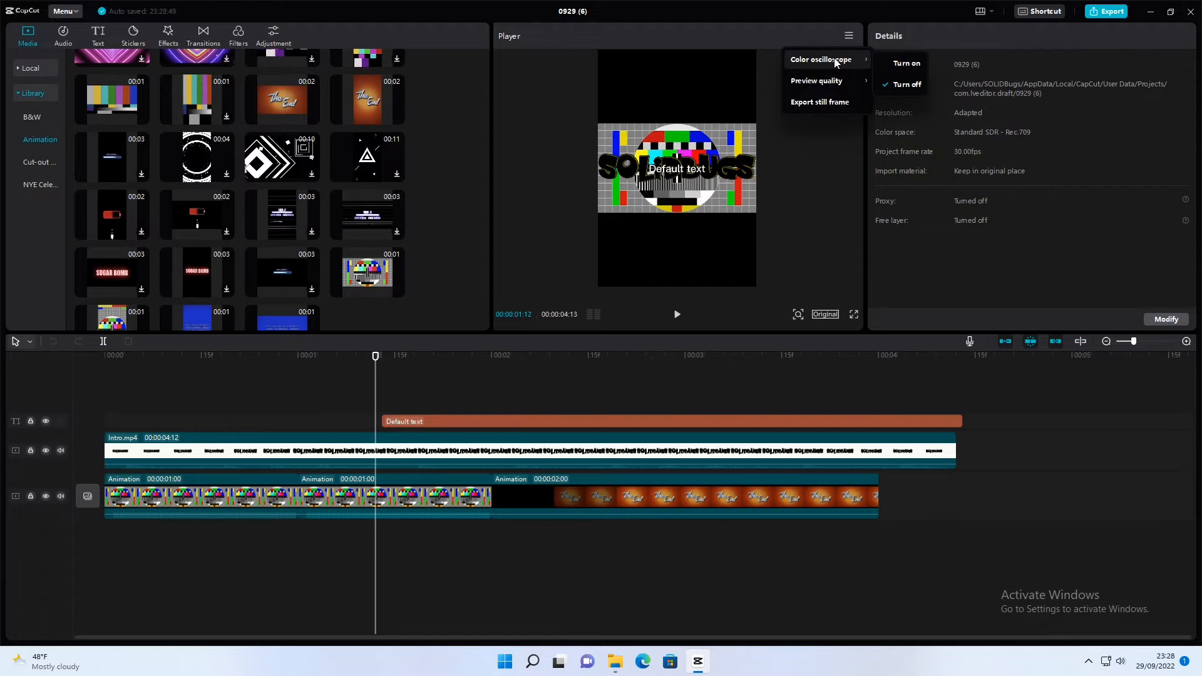
{"action": "mouse_move", "coordinate": [817, 80]}
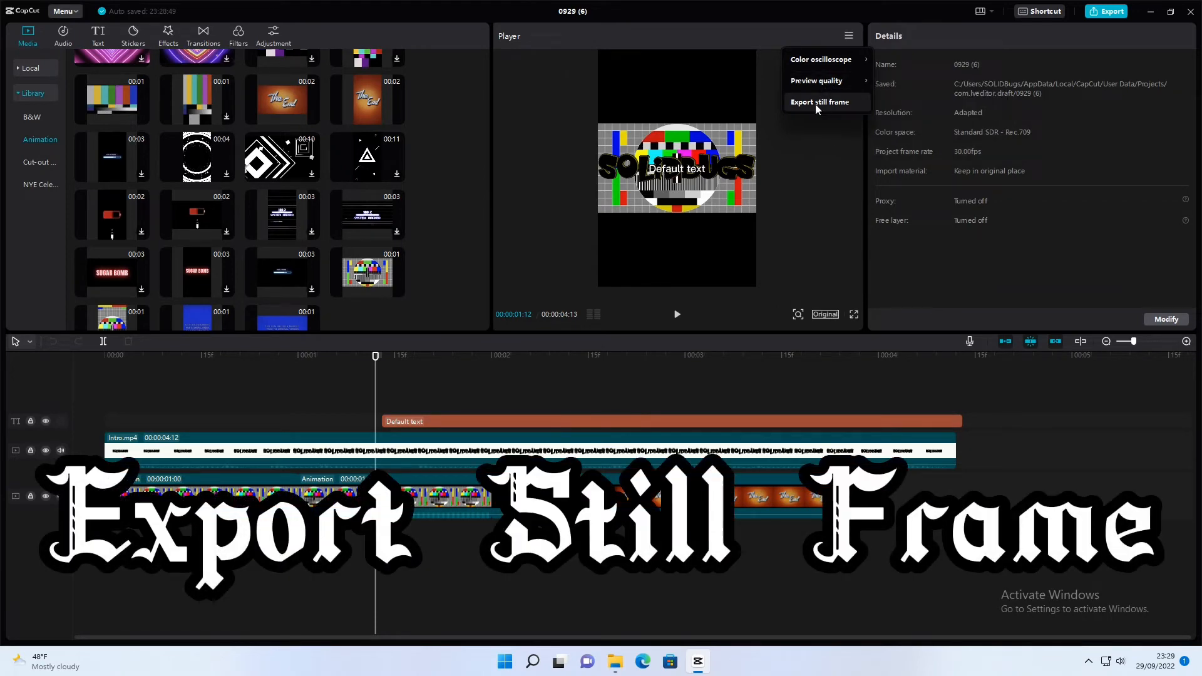
Export the current frame of project 0929 (6) as a 1080P PNG imported into local media
{"action": "left_click", "coordinate": [819, 101]}
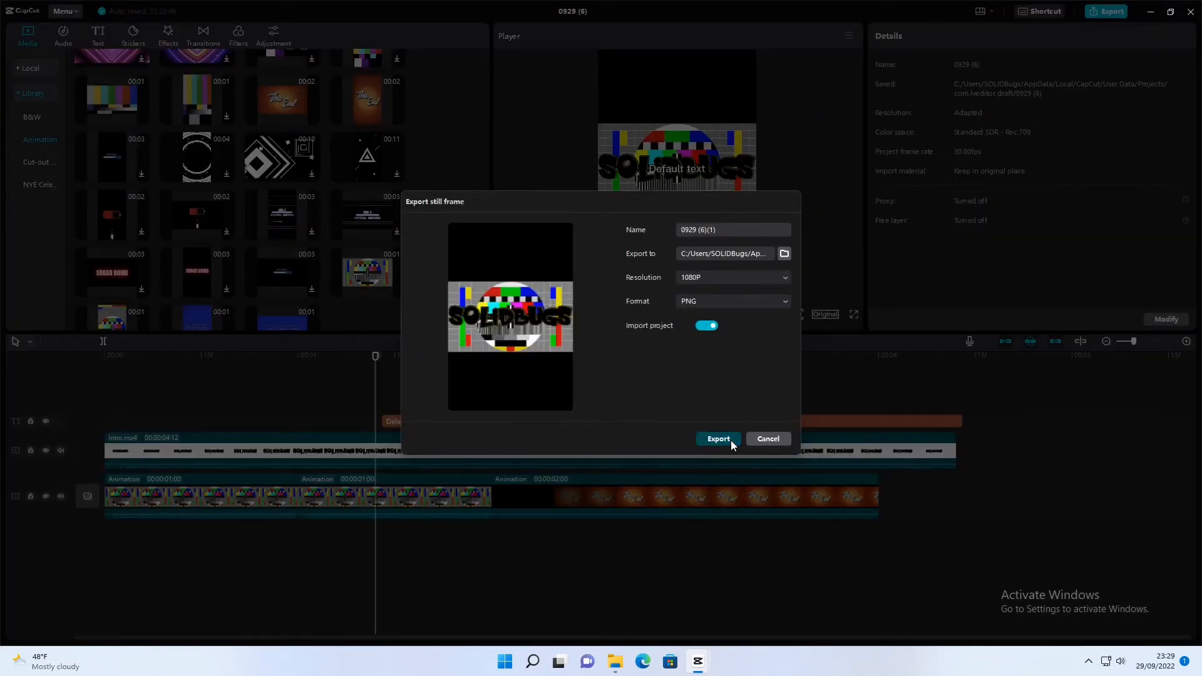
{"action": "left_click", "coordinate": [717, 438]}
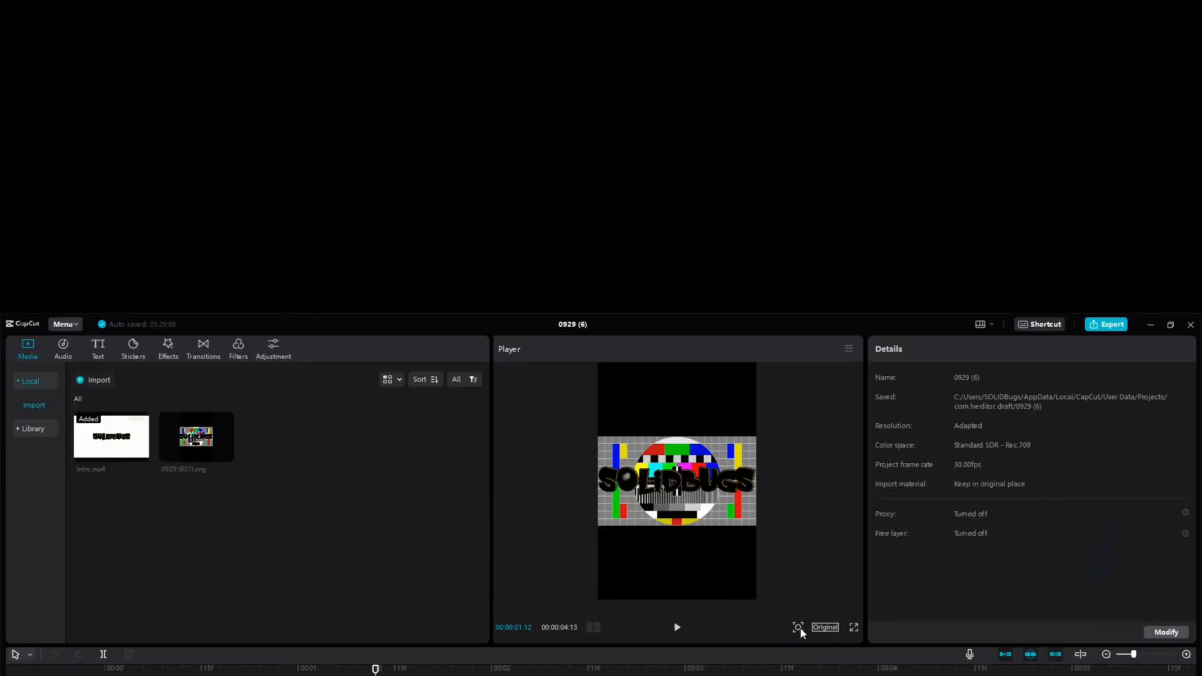
Enlarge the SOLIDBUGS test-card preview with the zoom slider and scroll zoom
{"action": "left_click", "coordinate": [798, 627]}
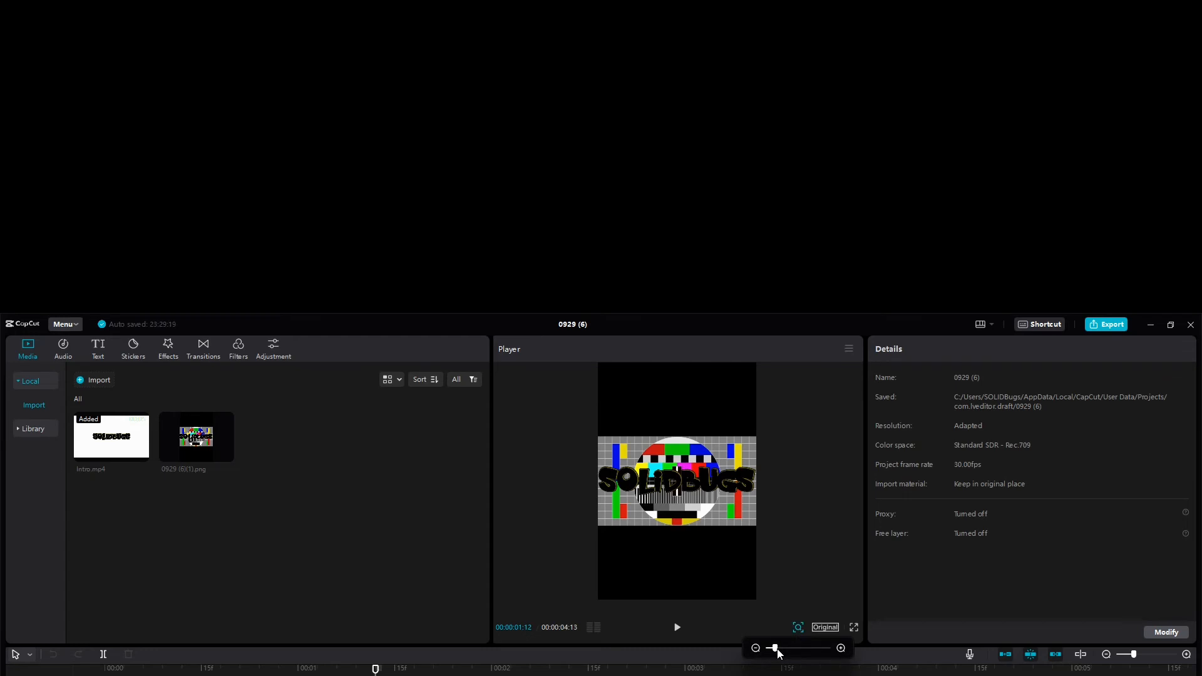
{"action": "left_click_drag", "start_coordinate": [773, 647], "coordinate": [795, 647]}
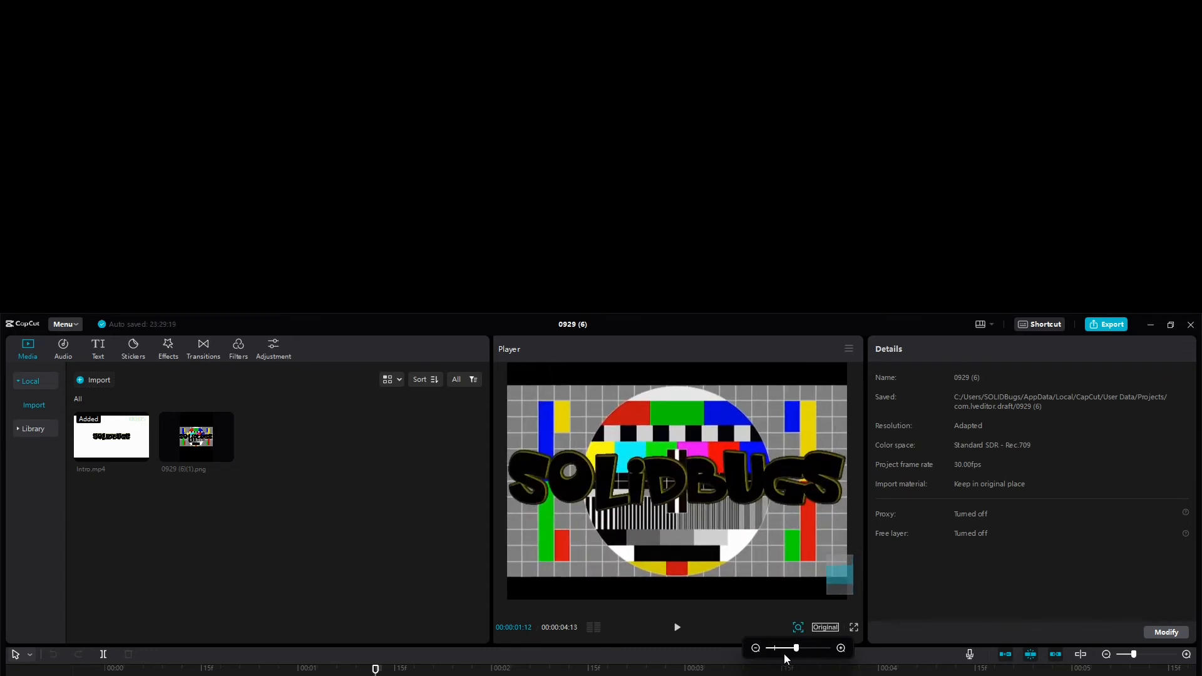
{"action": "scroll", "scroll_direction": "down", "scroll_amount": 3}
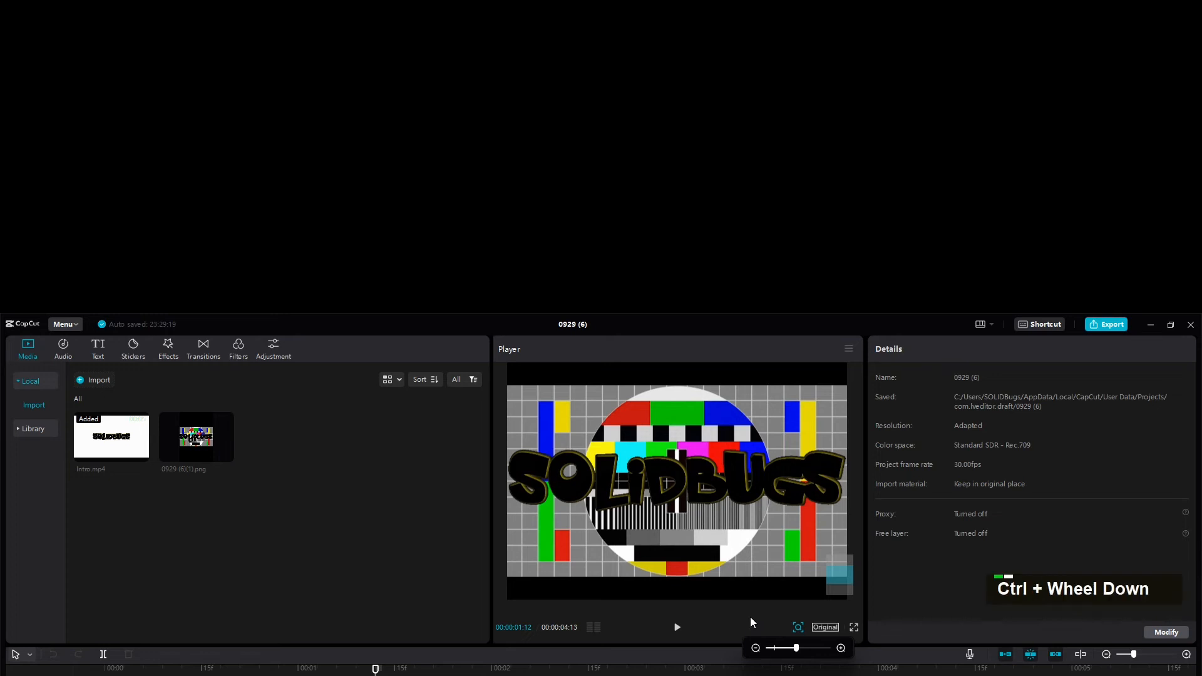
{"action": "scroll", "scroll_direction": "down", "scroll_amount": 3}
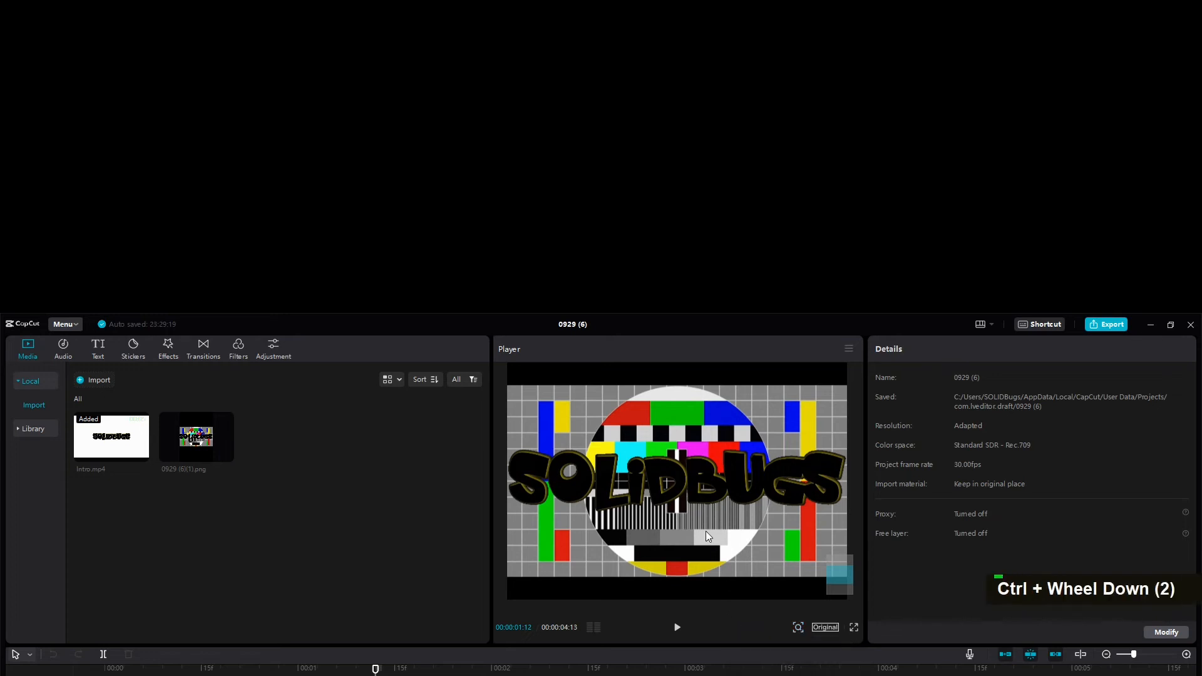
Select the test-card clip to show its properties and zoom the preview in and back out
{"action": "left_click", "coordinate": [676, 476]}
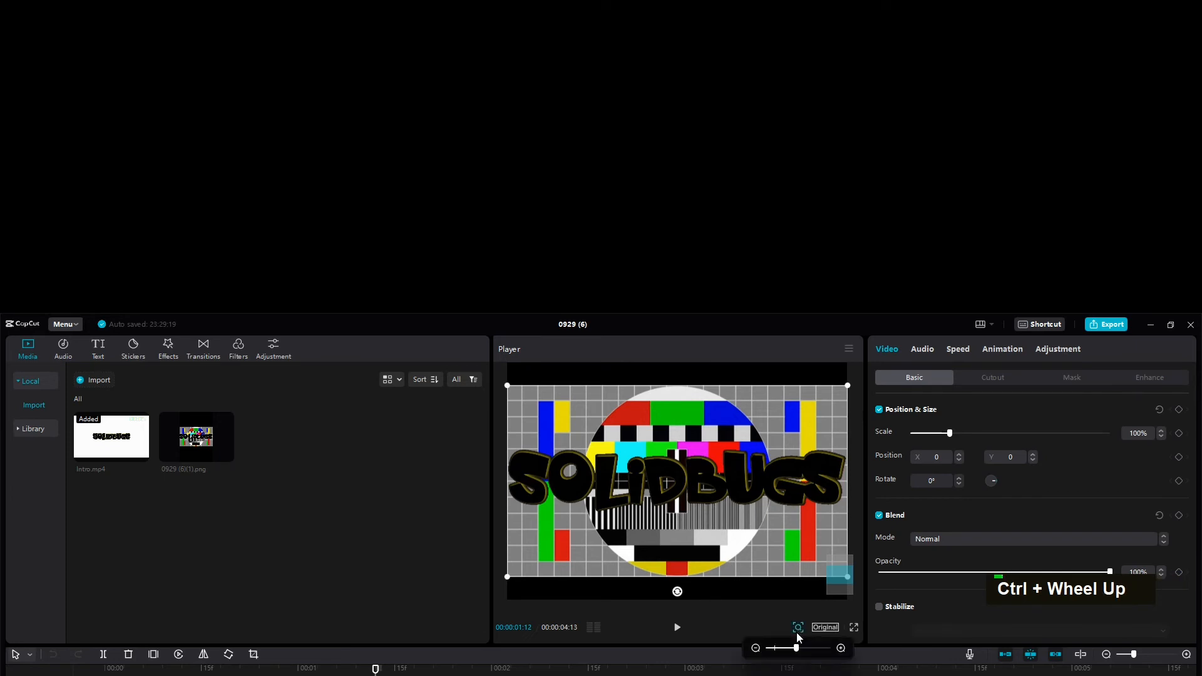
{"action": "scroll", "scroll_direction": "down", "scroll_amount": 3}
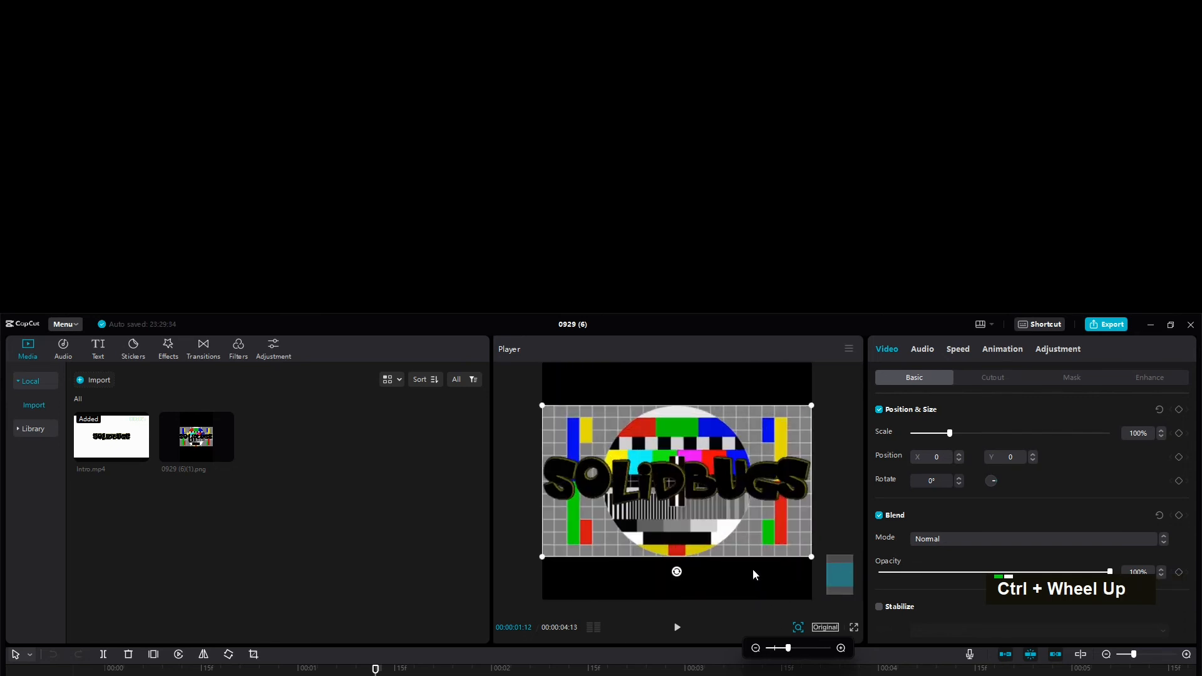
{"action": "scroll", "scroll_direction": "up", "scroll_amount": 3}
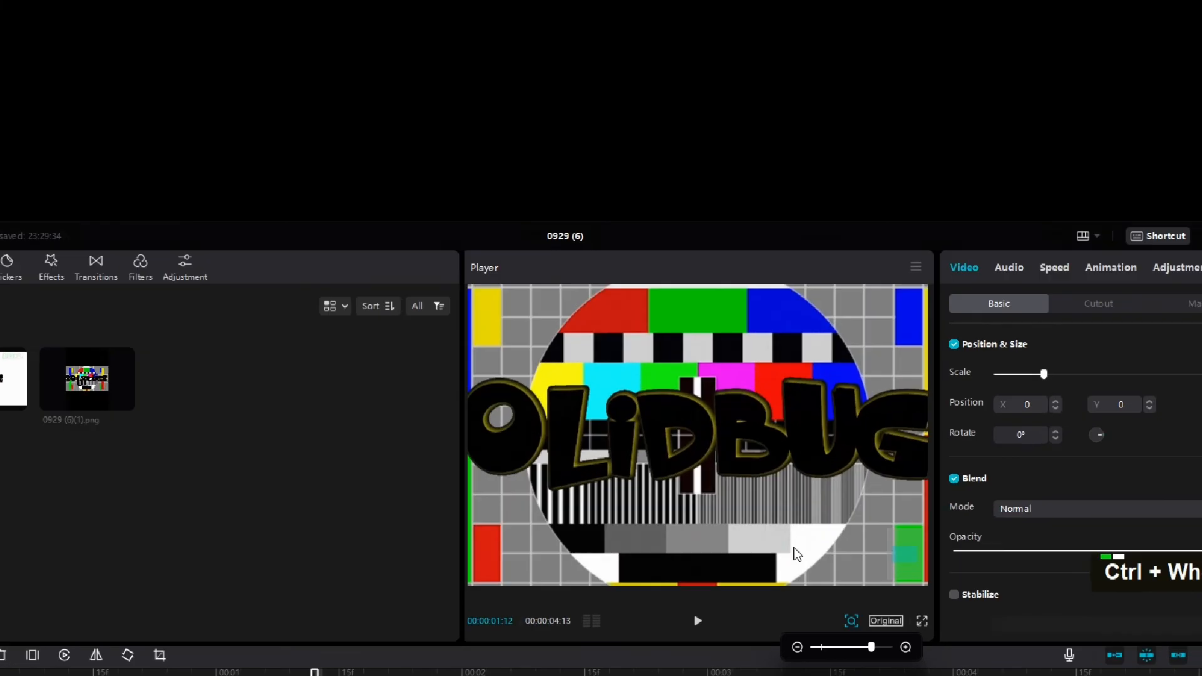